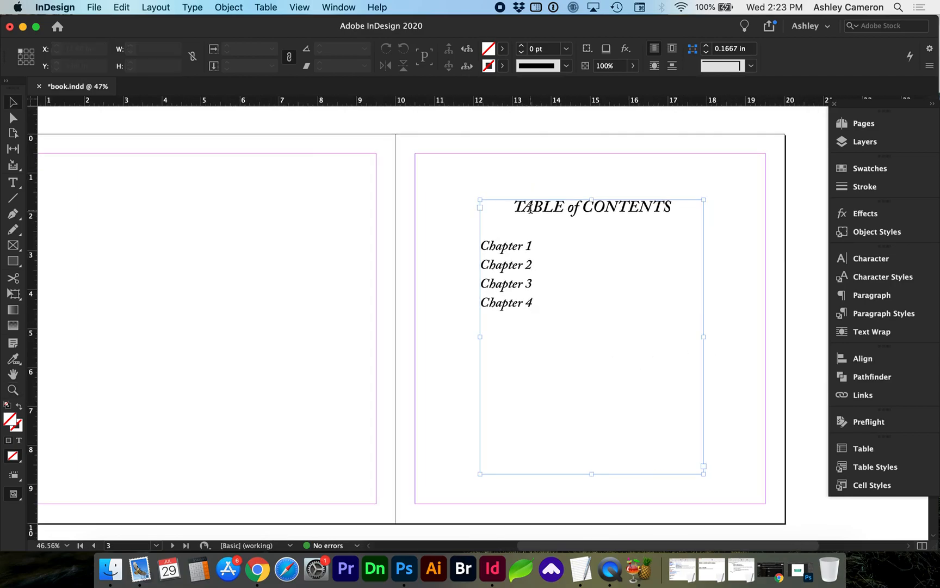
- Create a new paragraph style from the selected TABLE of CONTENTS heading's formatting
double_click(539, 207)
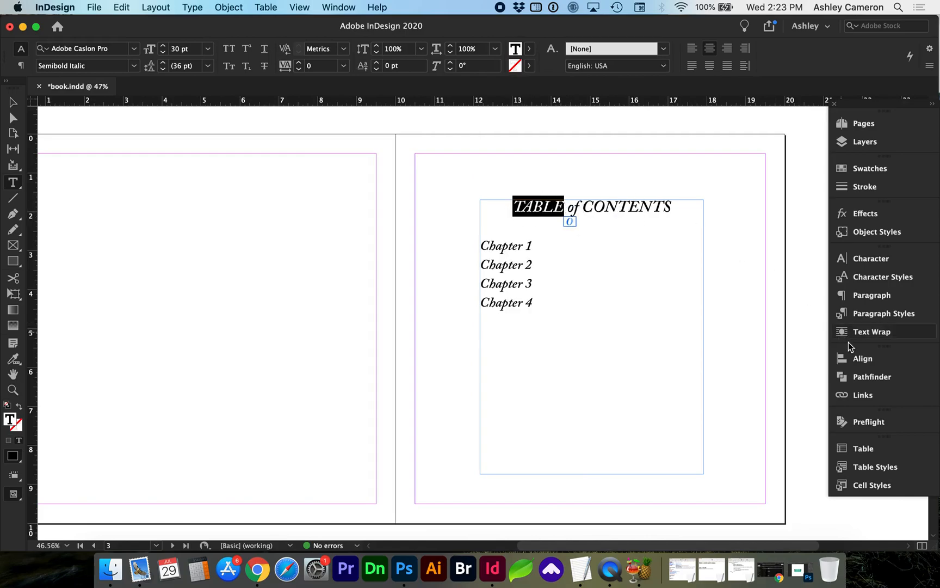
click(884, 313)
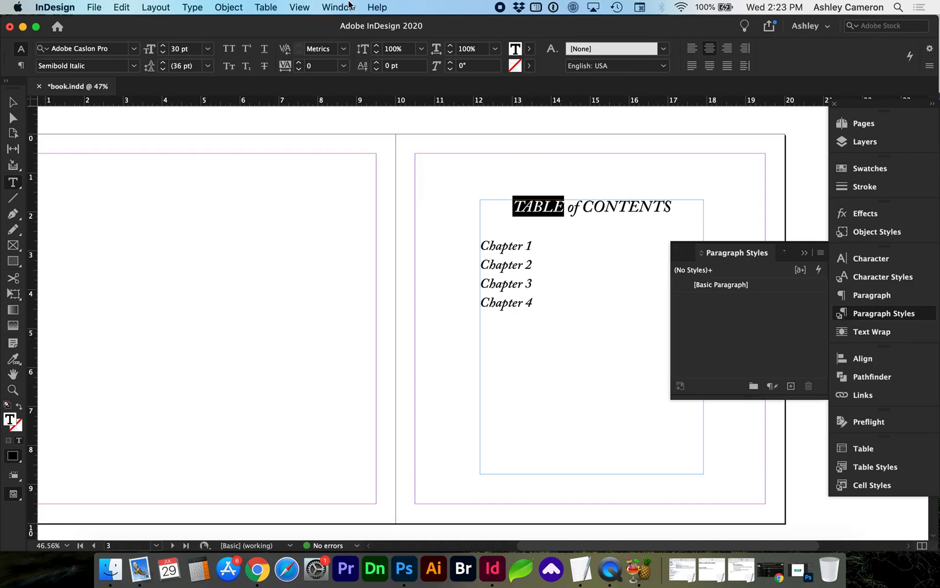
click(337, 8)
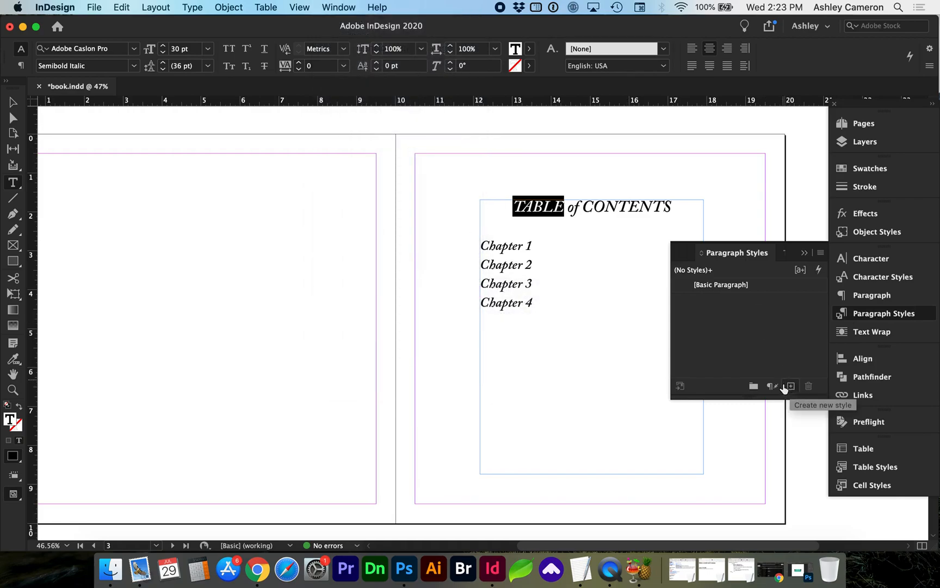
click(790, 385)
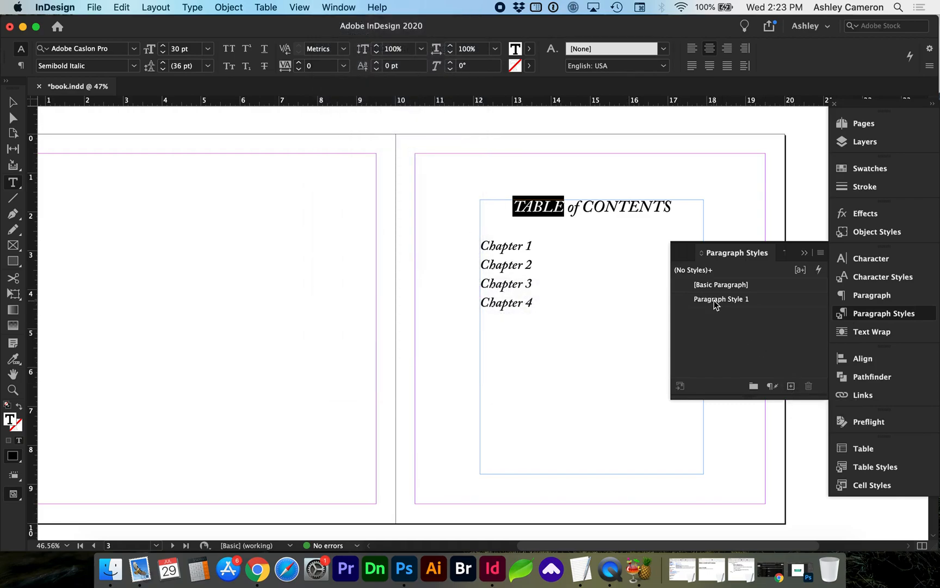
- Rename the new style to TOC Heading and confirm it
double_click(721, 298)
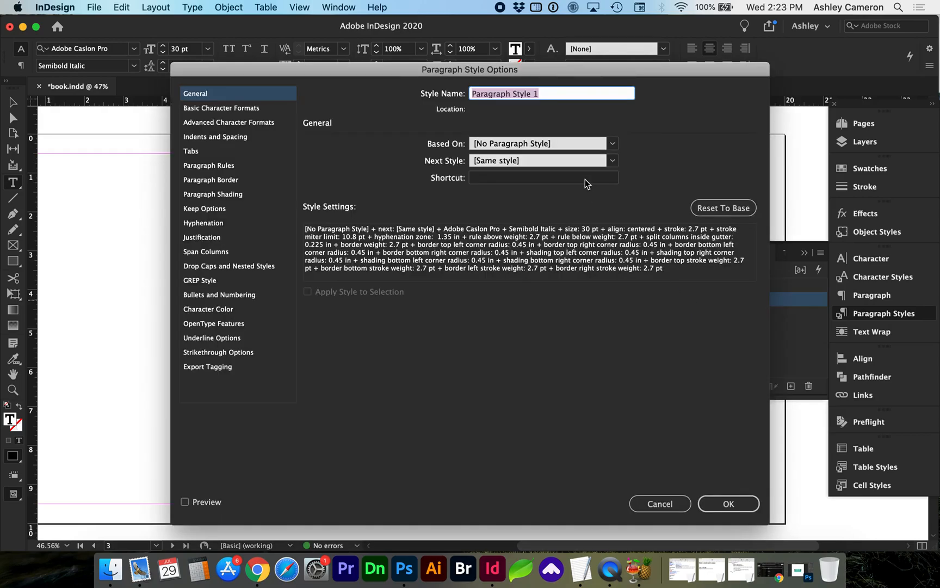
text(TOC Heading)
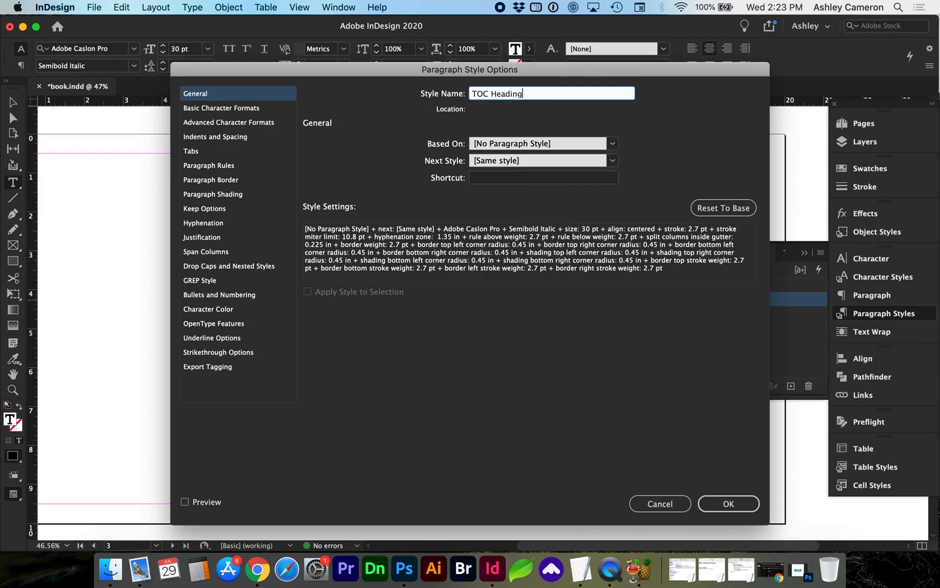
click(728, 502)
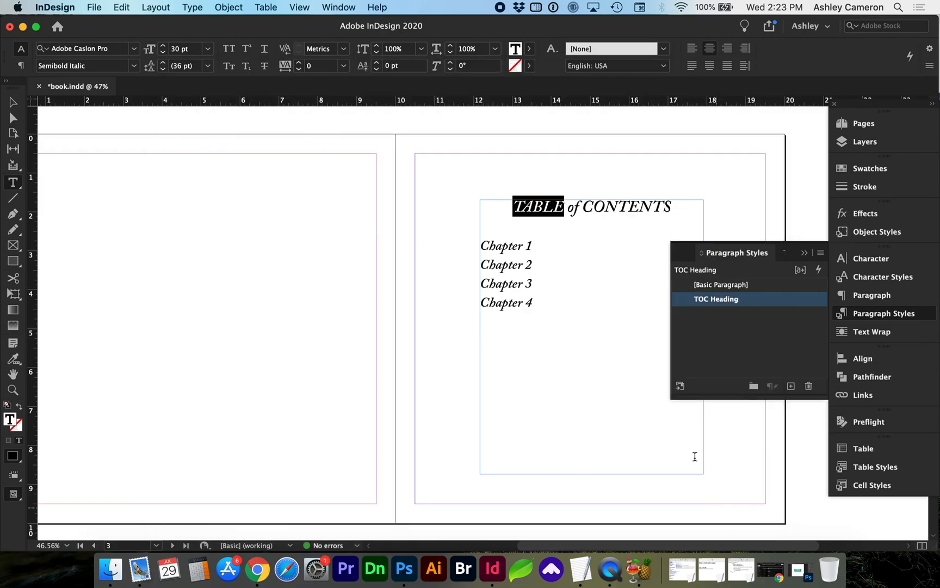
click(506, 245)
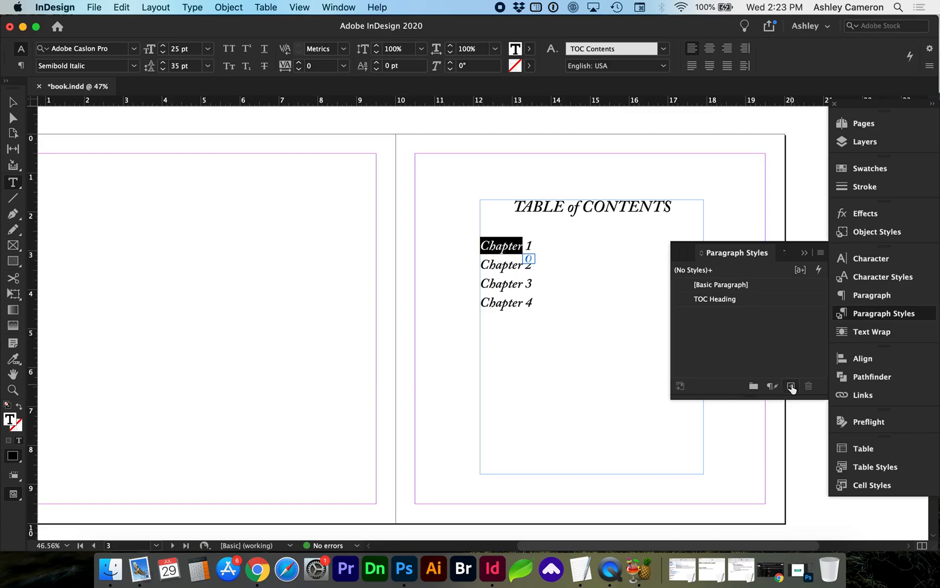
- Create a paragraph style from the Chapter 1 entry and name it TOC Contents
click(791, 385)
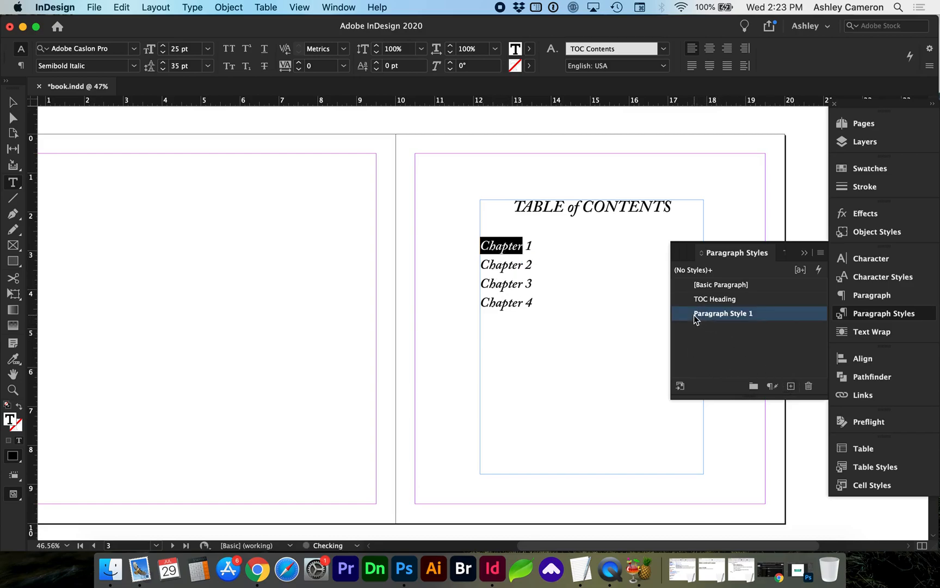
double_click(722, 313)
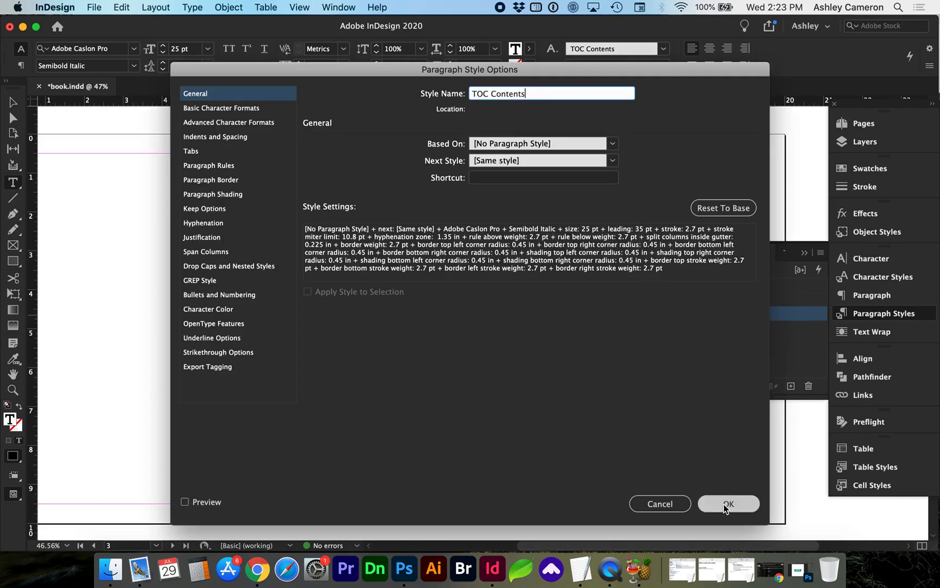
click(728, 504)
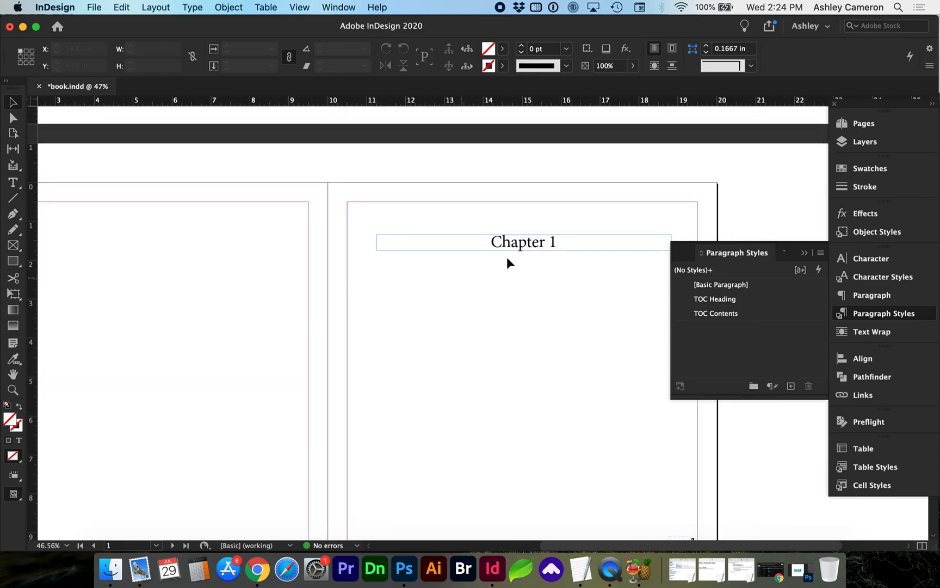
- Create a Chapter Titles paragraph style from the Chapter 1 page heading's formatting
click(522, 242)
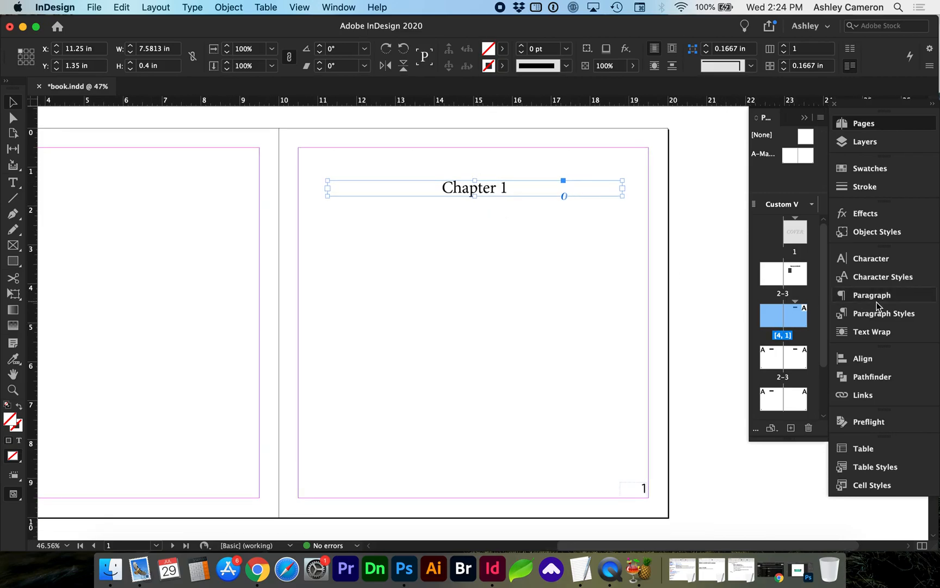
click(884, 313)
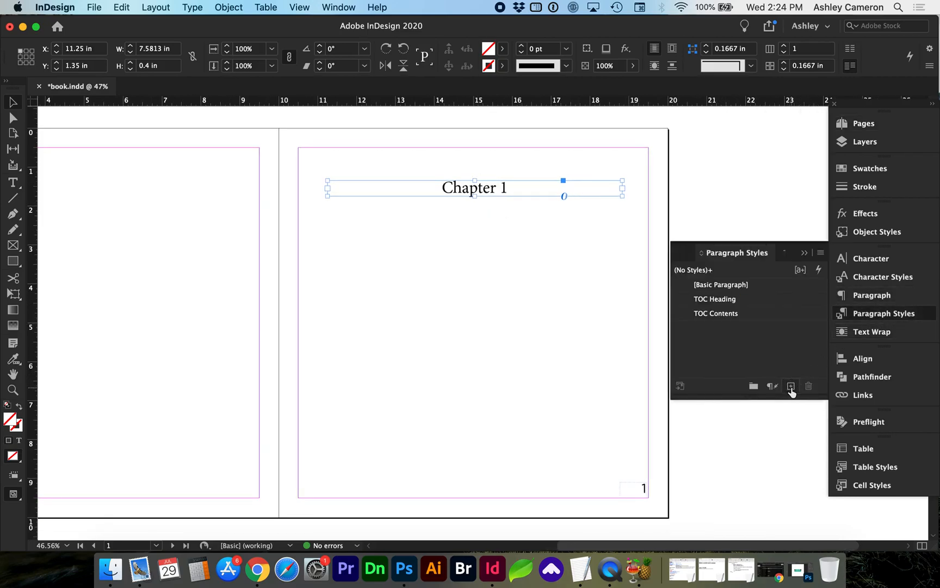
click(790, 385)
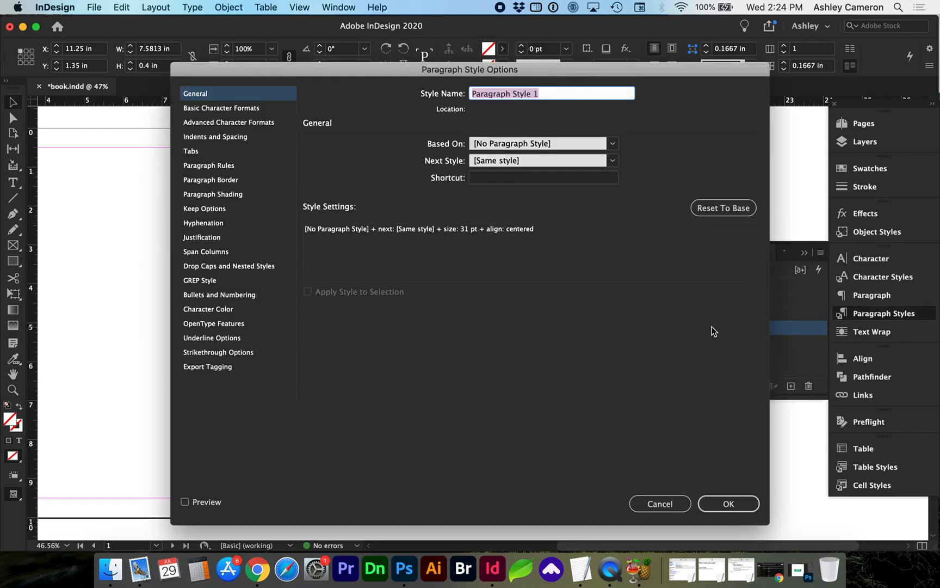
text(Chapter Titles)
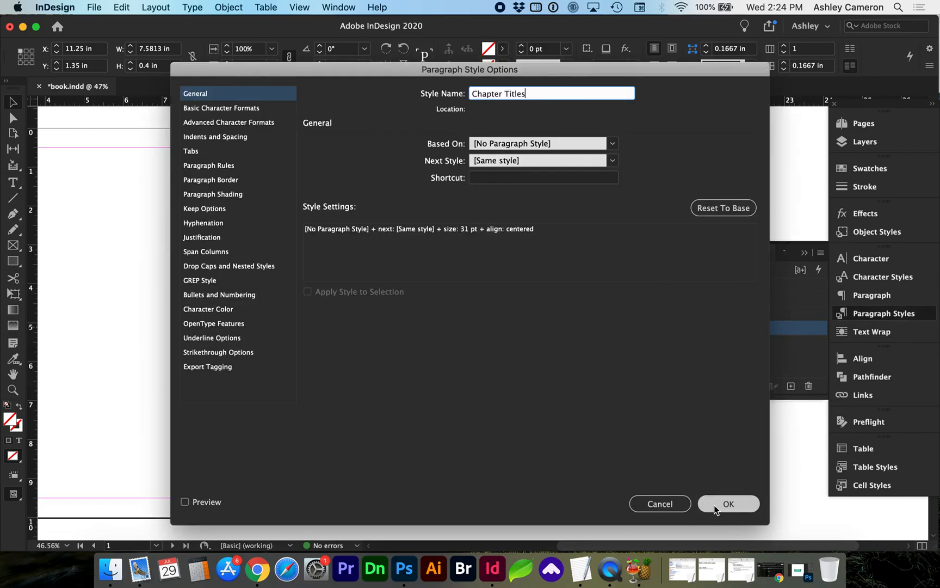
click(728, 504)
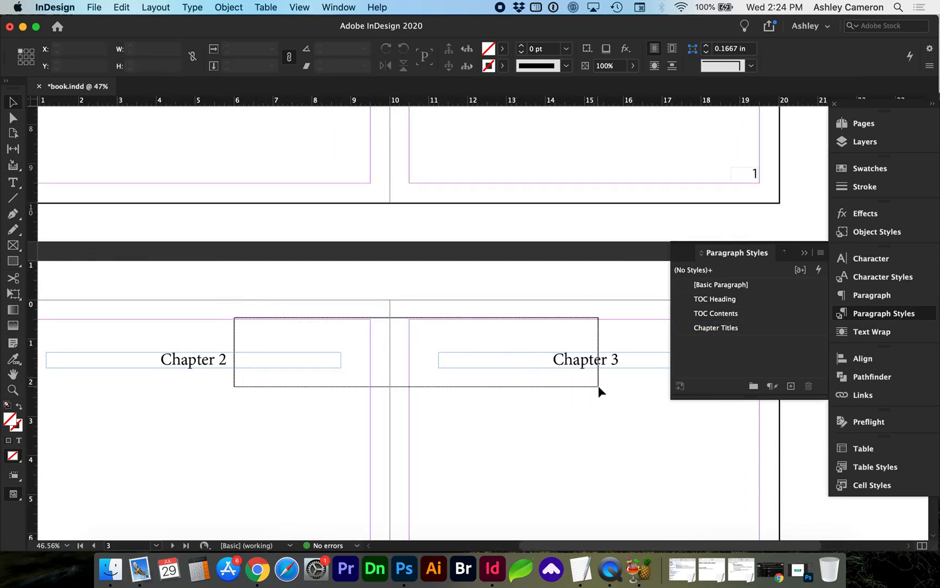
click(716, 328)
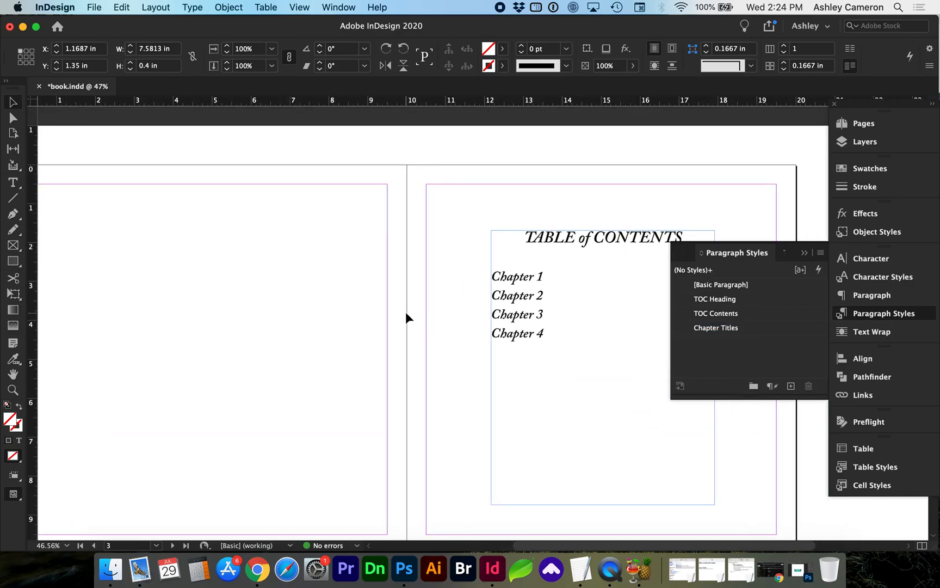
- Start a Table of Contents via Layout and give its title the TOC Heading style
click(156, 7)
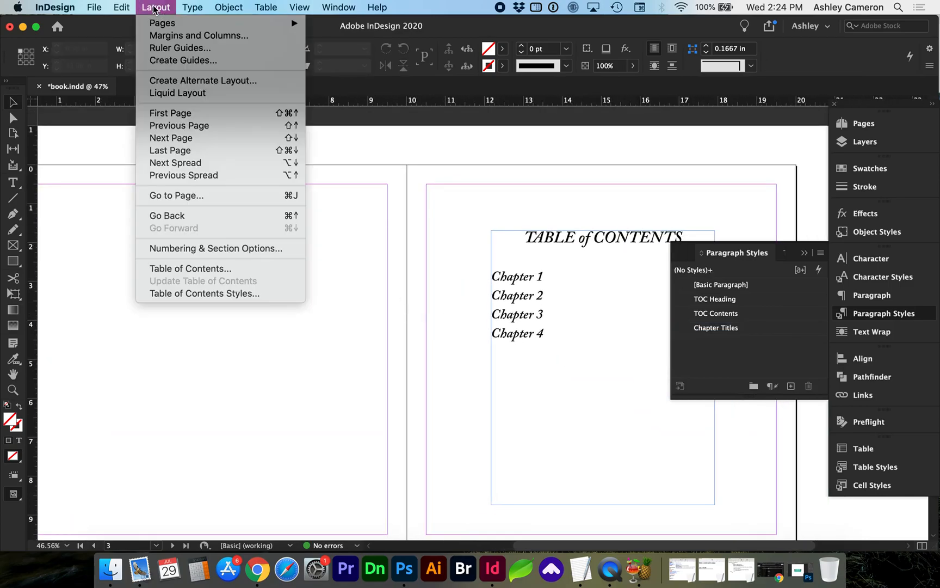
click(191, 268)
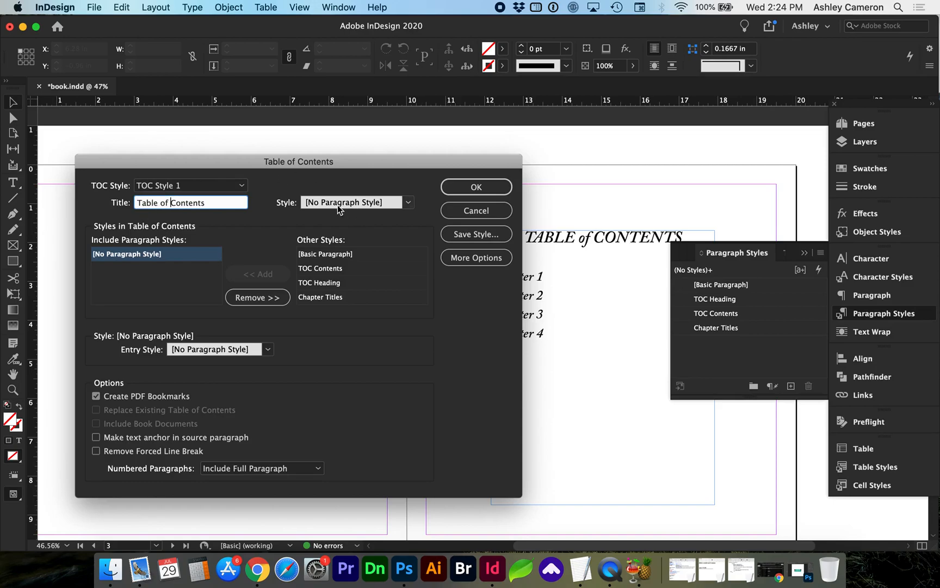
click(407, 202)
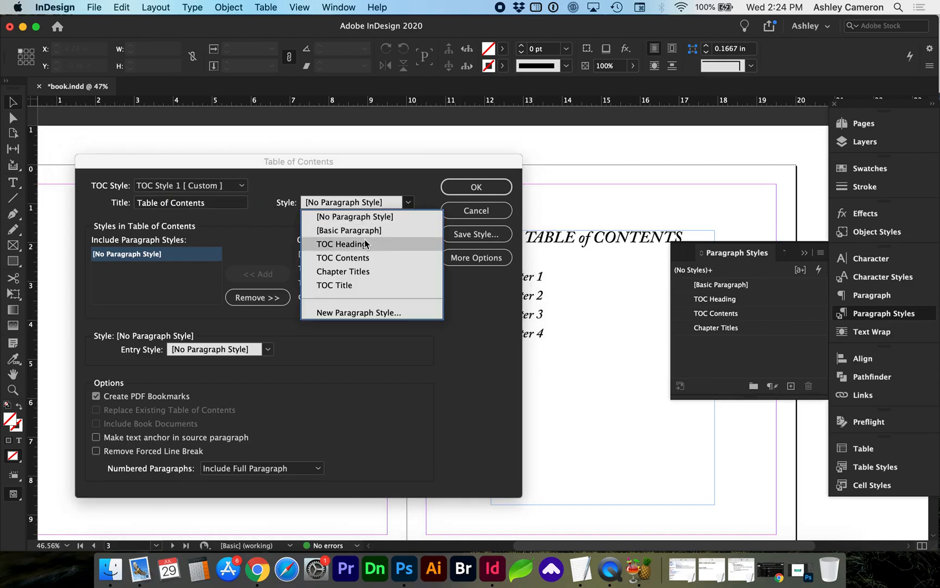
click(343, 244)
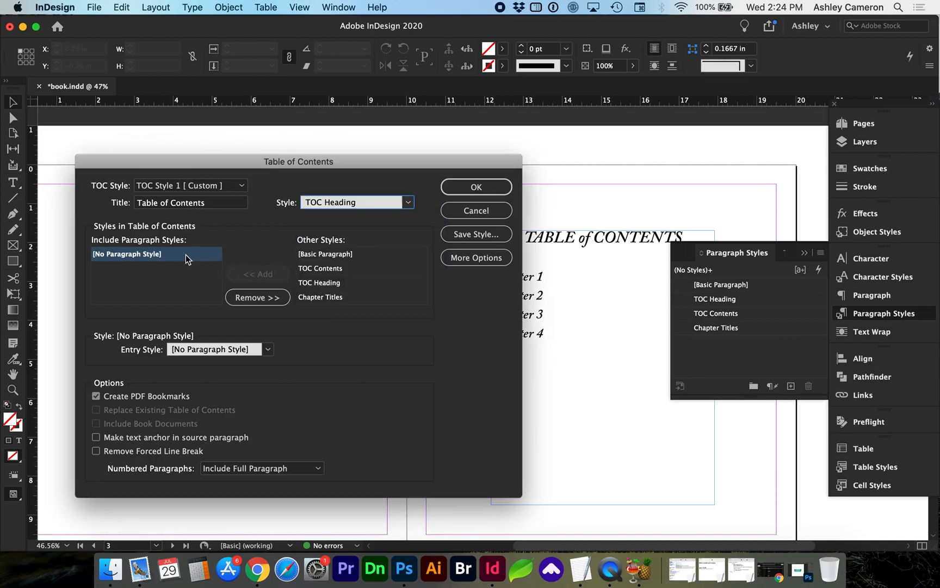
- Include Chapter Titles in the TOC and set its Entry Style to TOC Contents
click(257, 297)
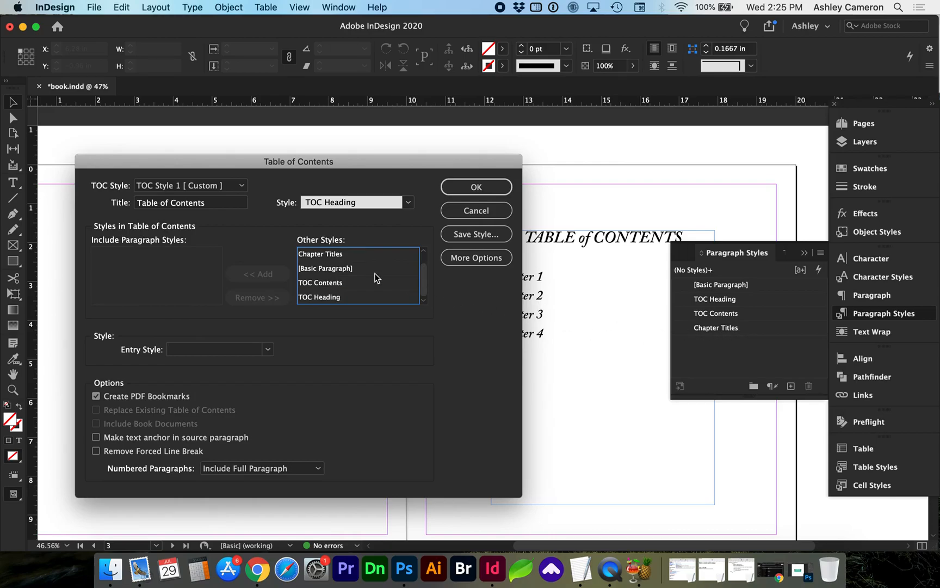
click(320, 254)
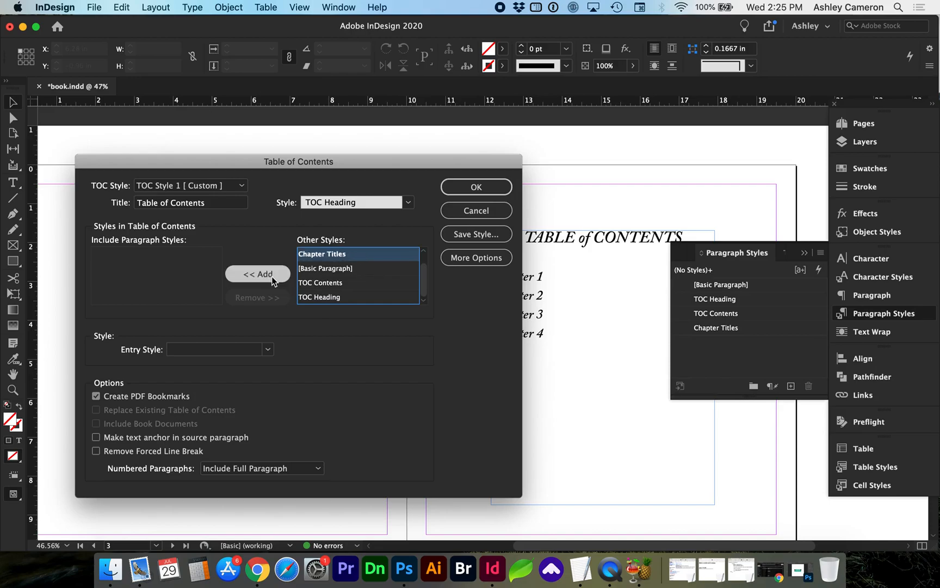
click(257, 274)
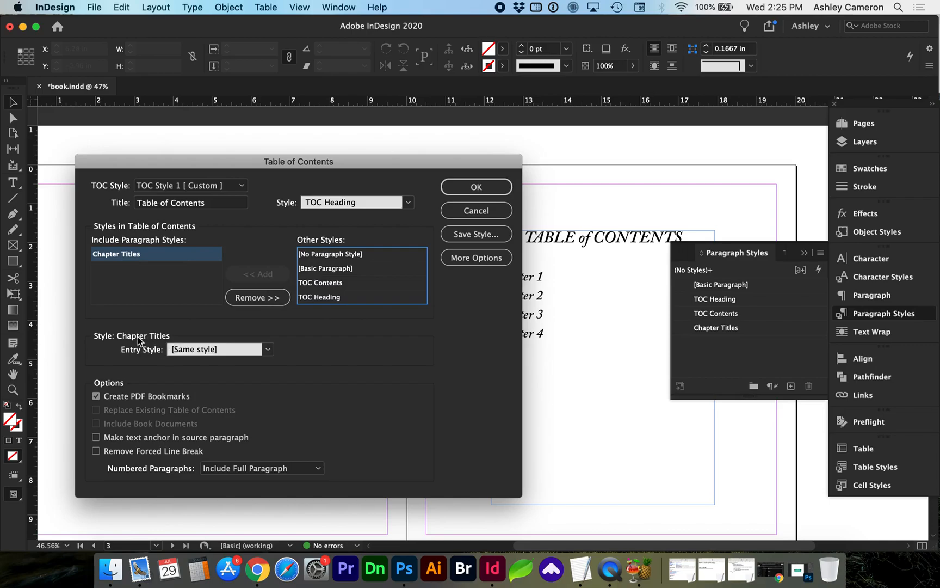
click(267, 349)
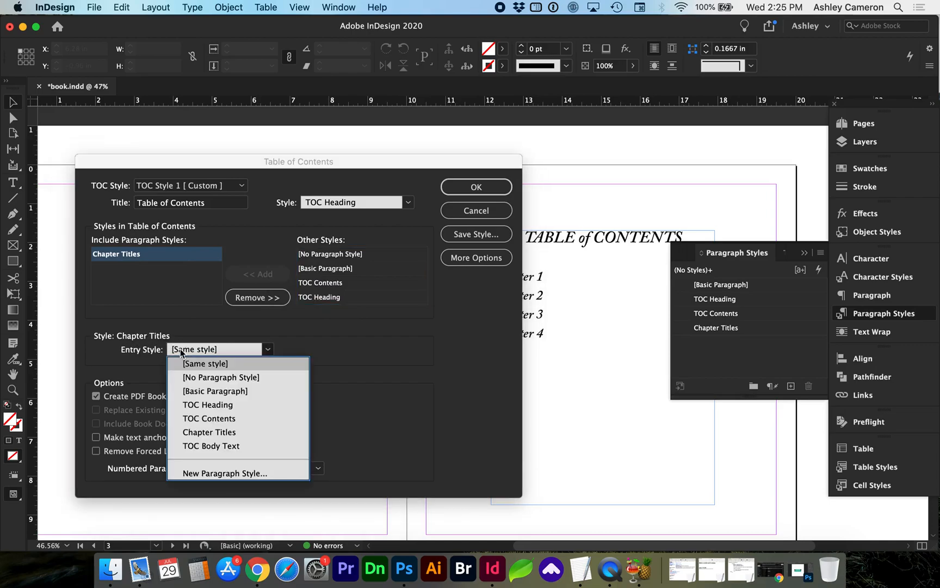
mouse_move(209, 418)
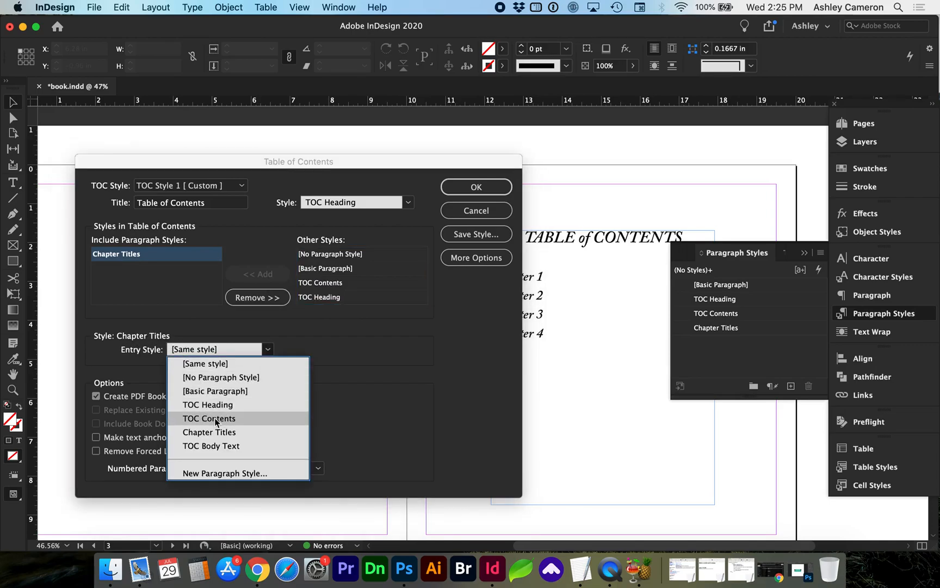
click(209, 418)
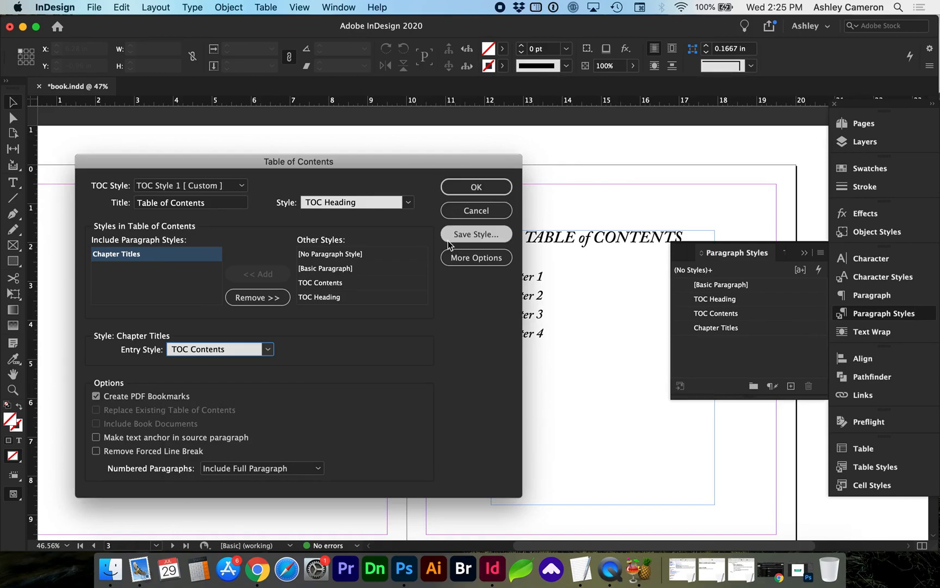
- Save the settings as TOC Style and generate the table of contents
click(476, 234)
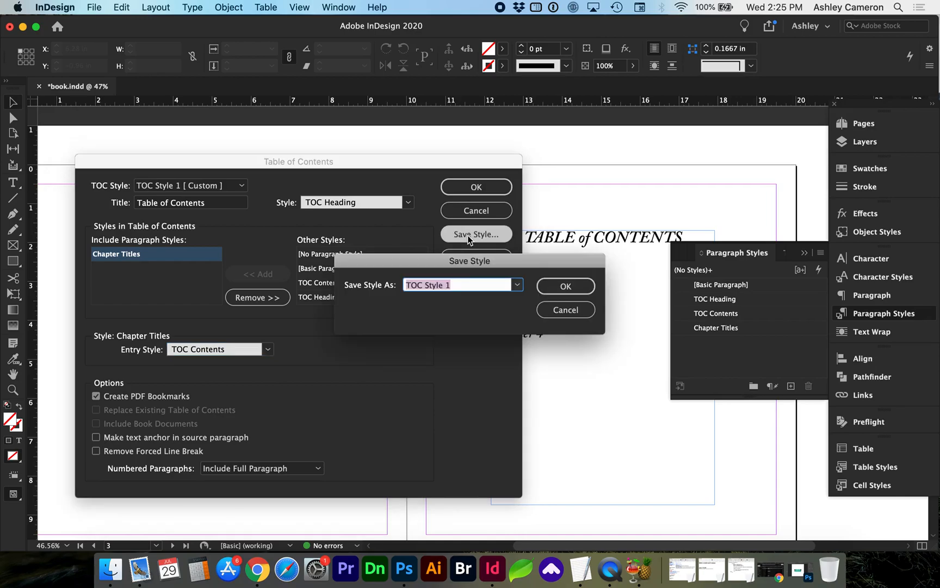
click(564, 285)
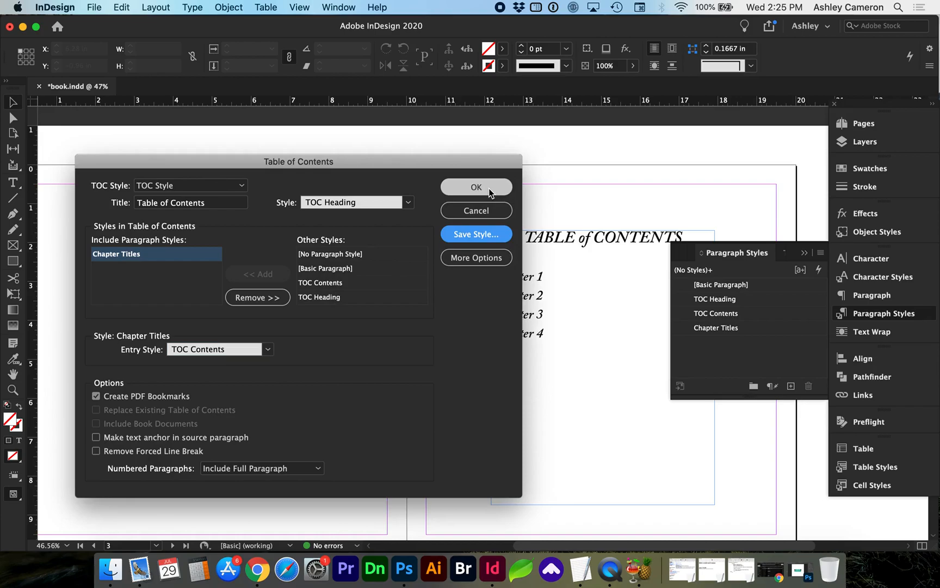
click(475, 188)
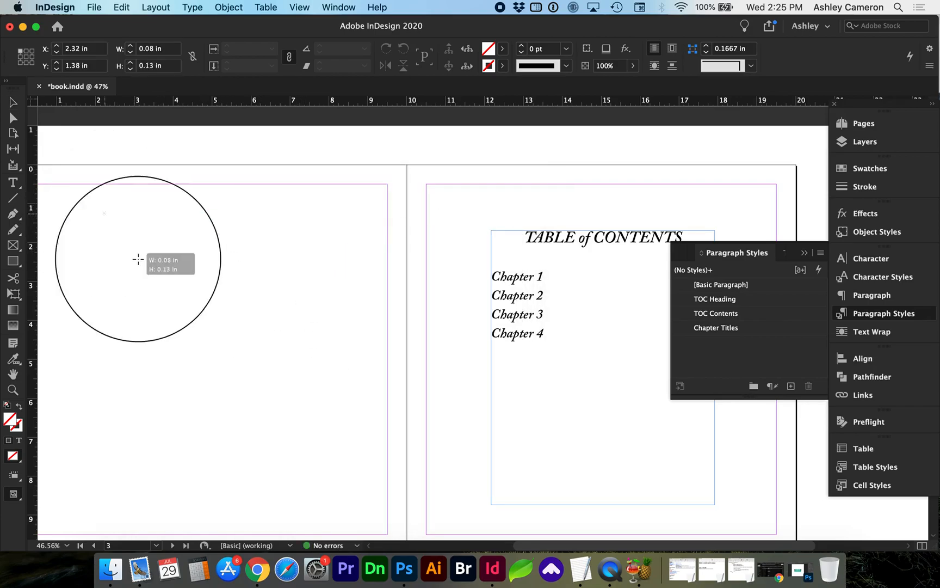
- Place the generated TOC in a text frame dragged on the left page
drag(138, 258, 345, 495)
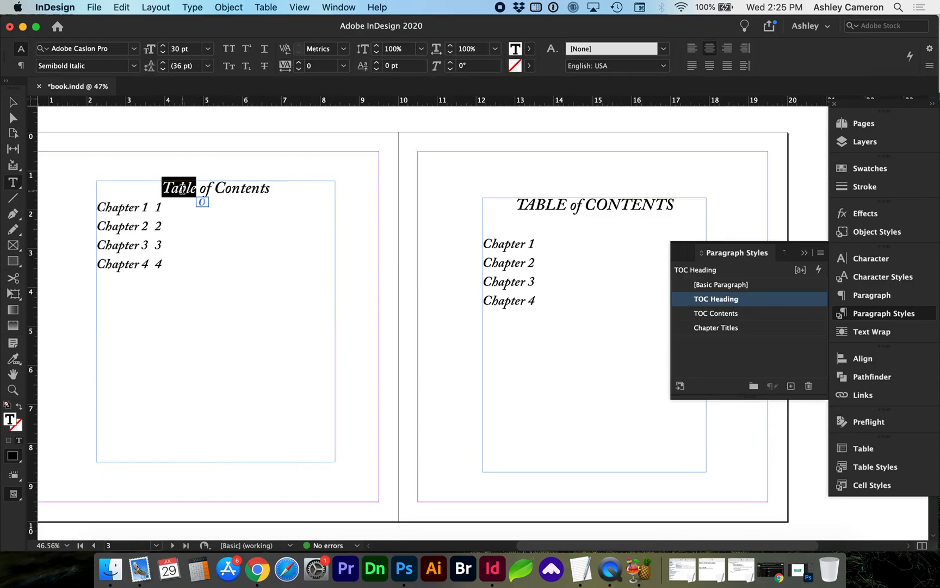
- Edit the TOC Heading style's Basic Character Formats so the title displays in capitals
double_click(716, 298)
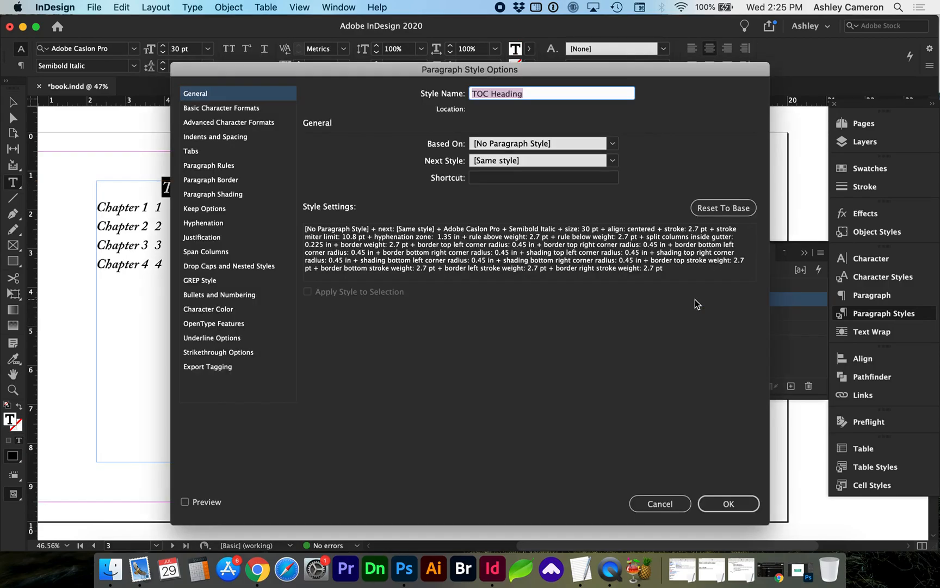
click(220, 107)
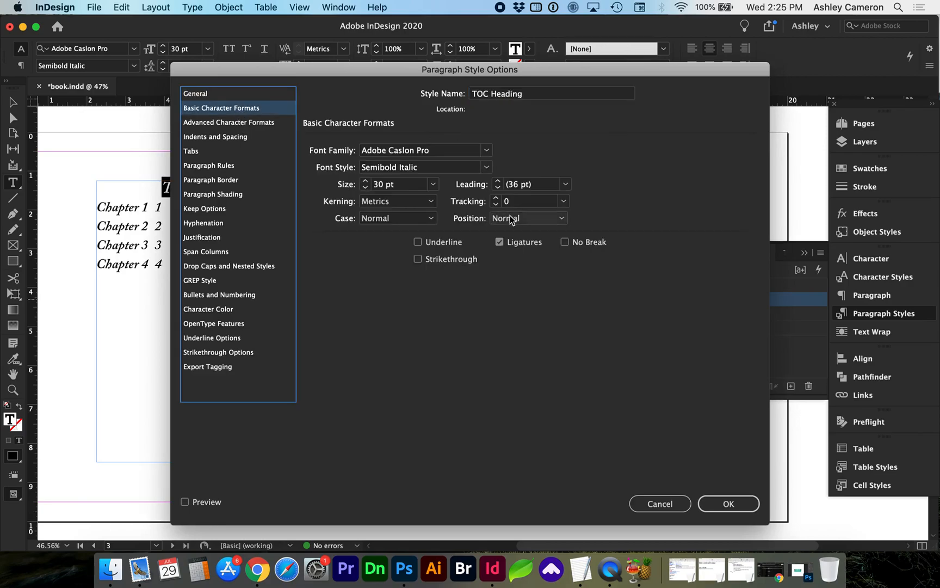
click(397, 217)
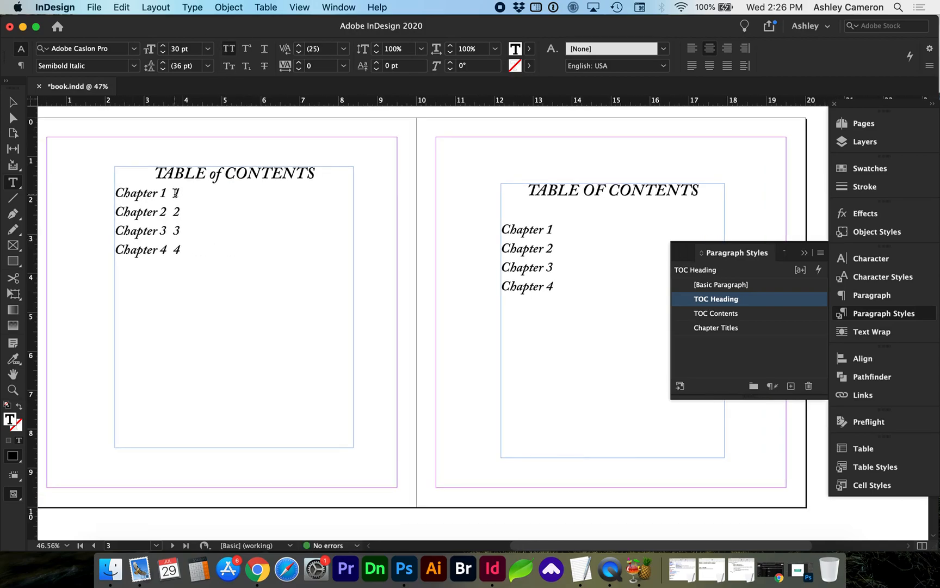
- Select the Chapter 1 through Chapter 4 entry lines in the placed TOC
click(716, 313)
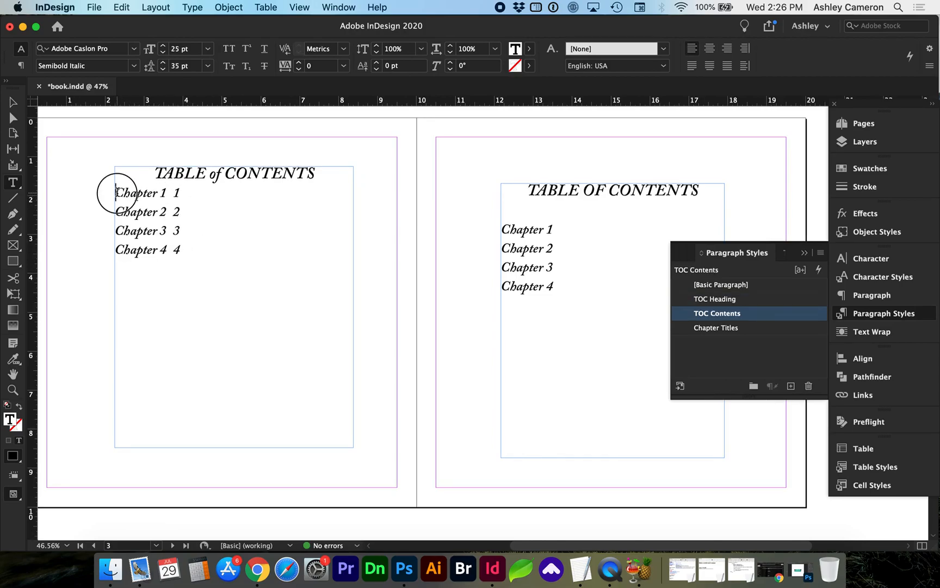
drag(117, 192, 180, 249)
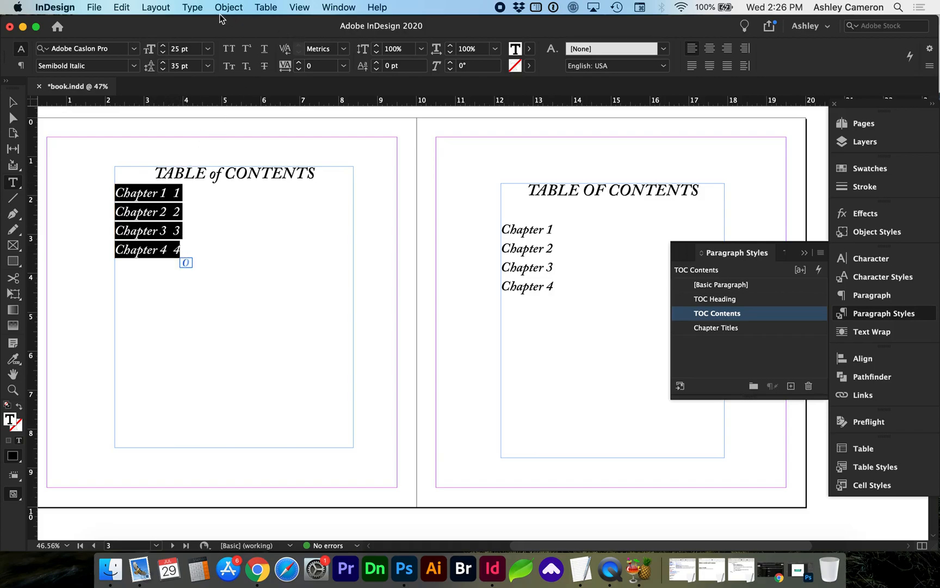
- Set a right-justified tab at 5.5 in with a period leader for the entries
click(193, 7)
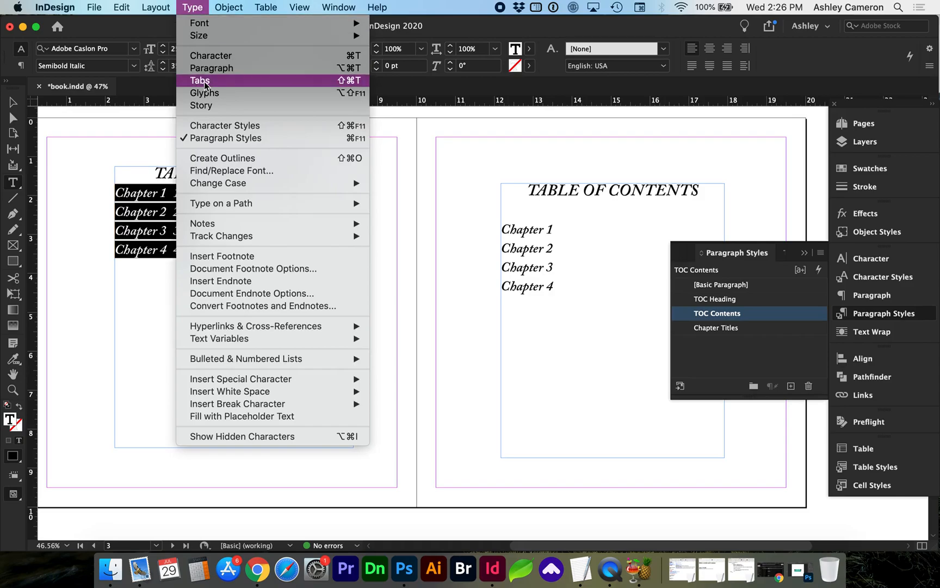
click(199, 80)
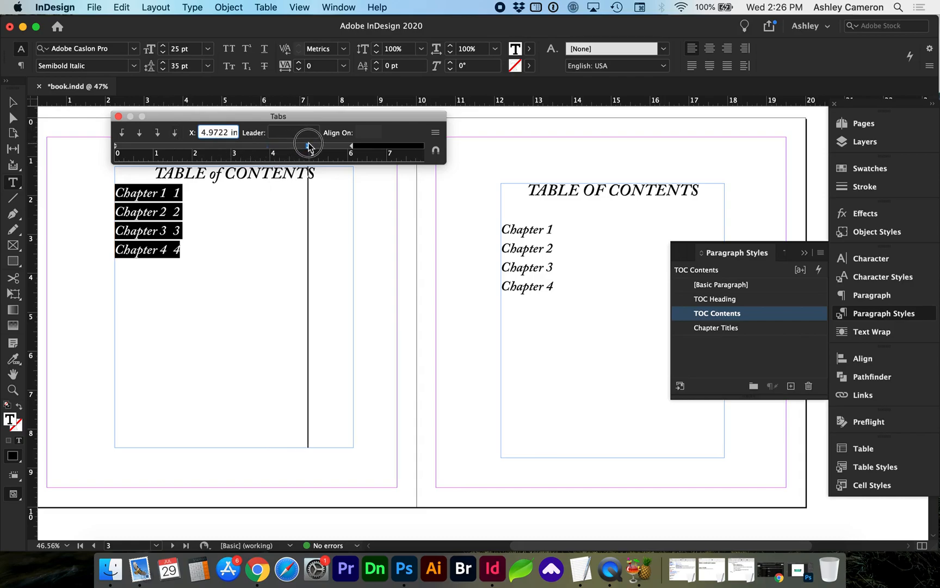
drag(309, 146, 327, 145)
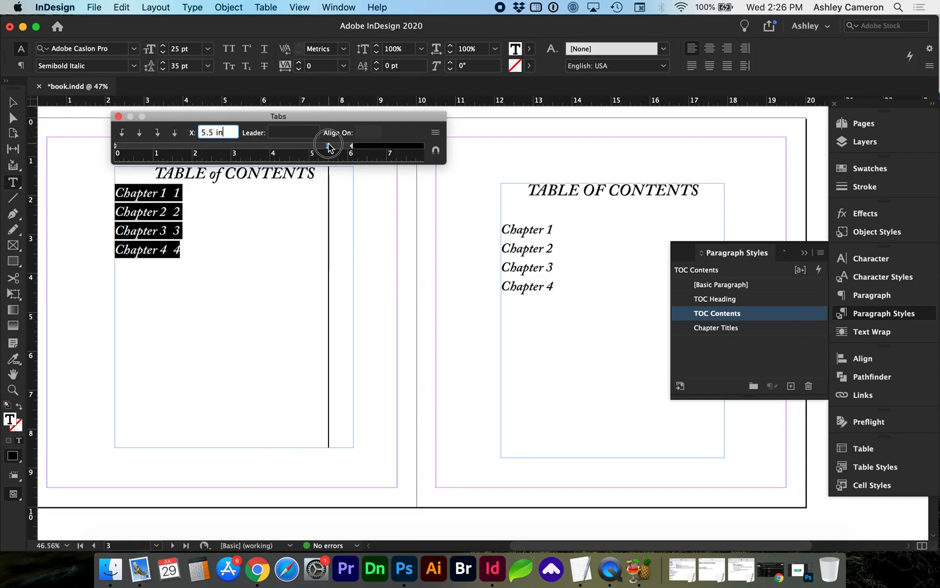
click(157, 133)
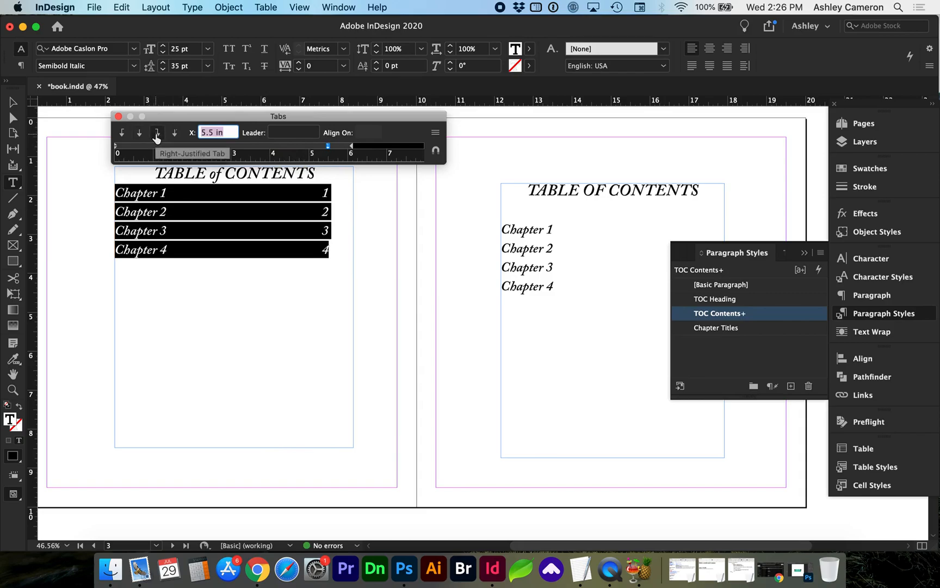
mouse_move(287, 137)
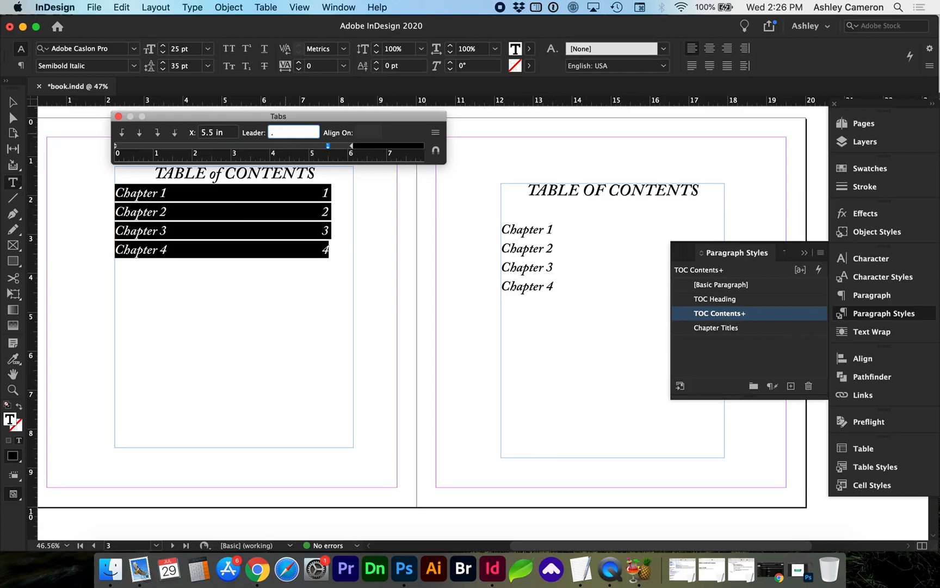
text(.)
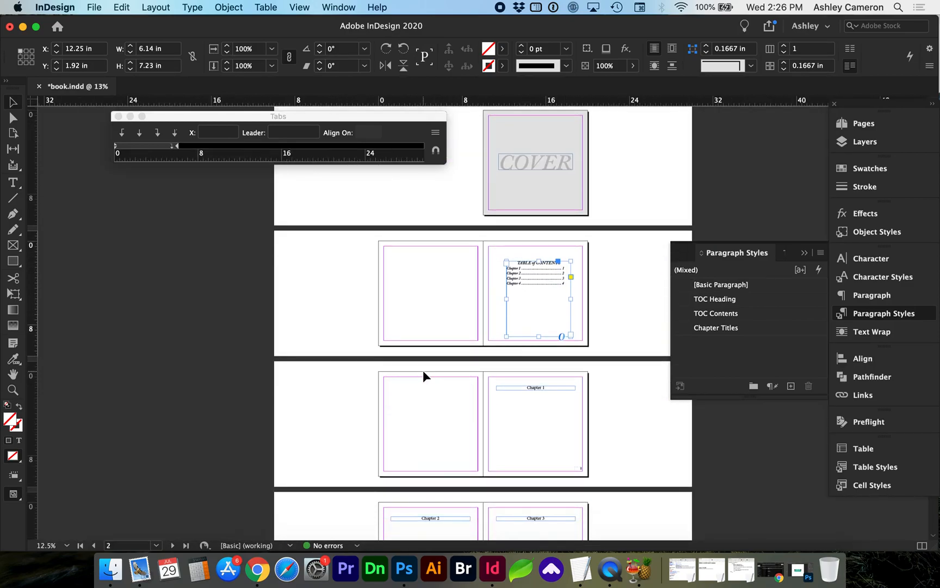
- Scroll through the book pages and zoom in on the finished table of contents
scroll(down, 3)
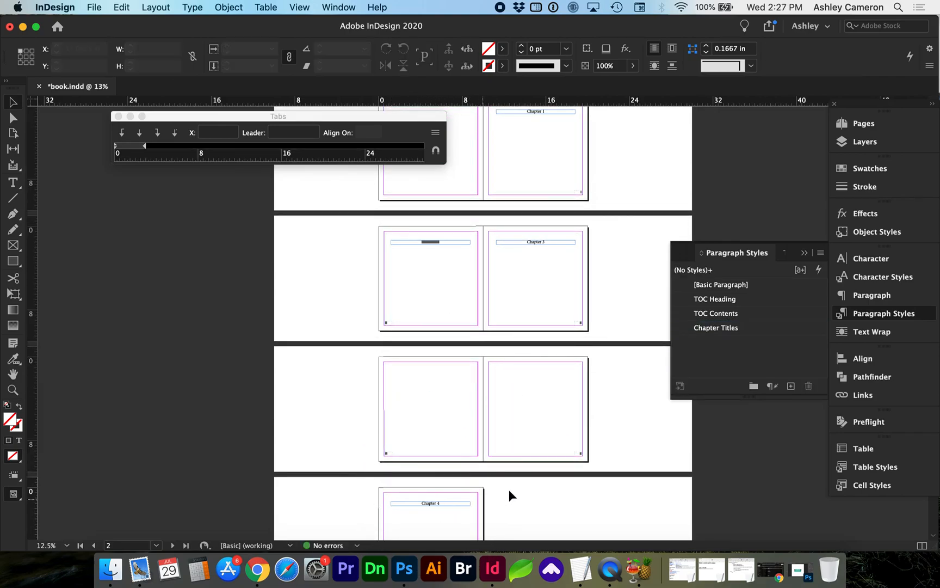
scroll(down, 3)
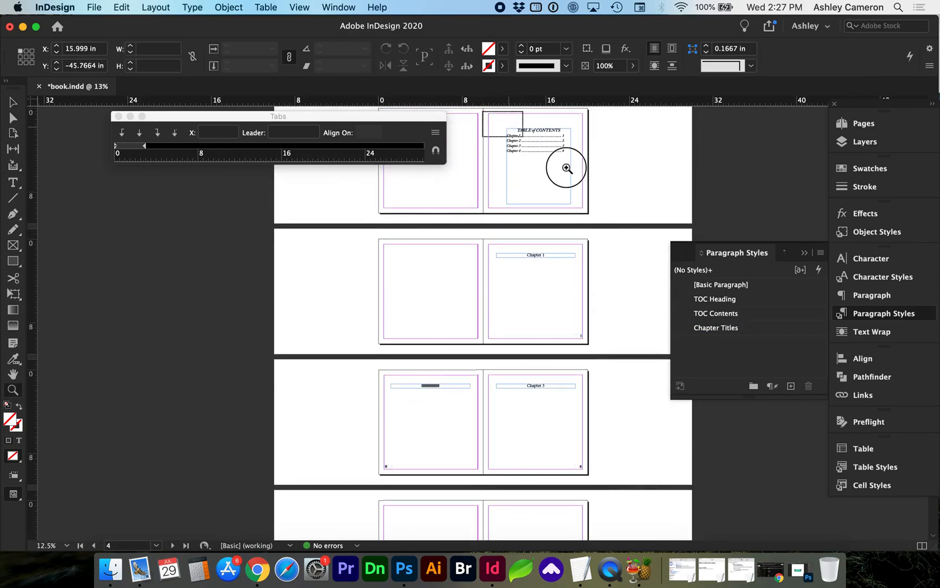
click(563, 166)
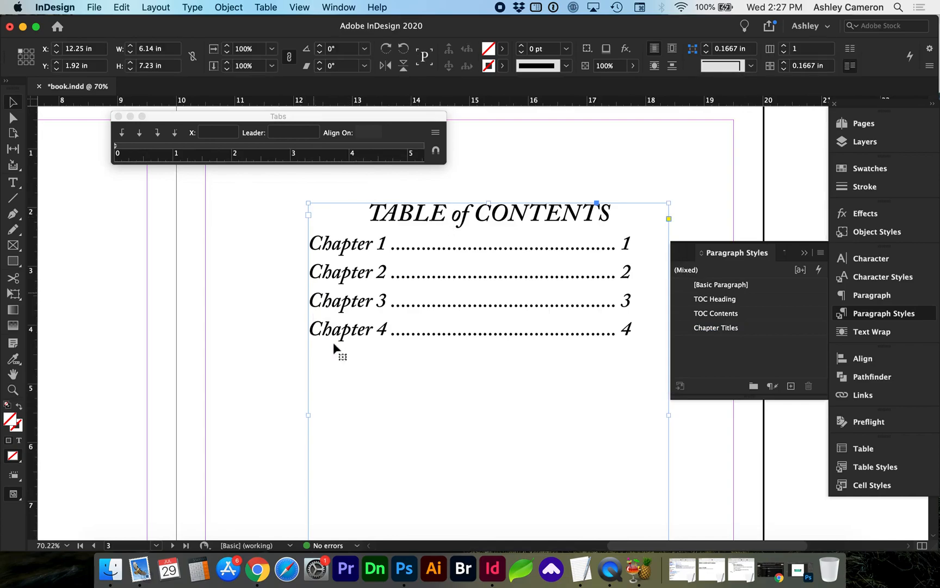
- Update the table of contents via Layout so Chapter 4 lists page 6, confirming the alert
click(155, 8)
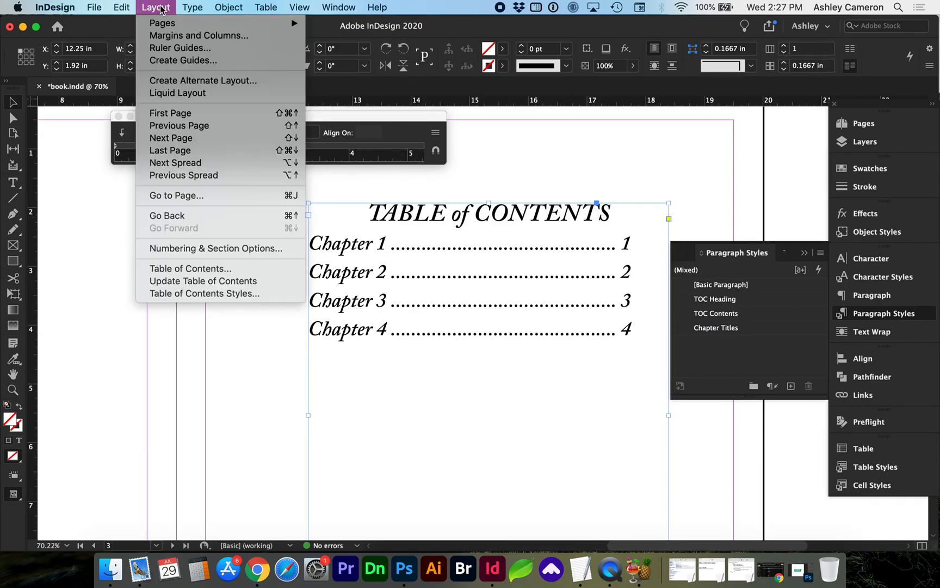
click(202, 281)
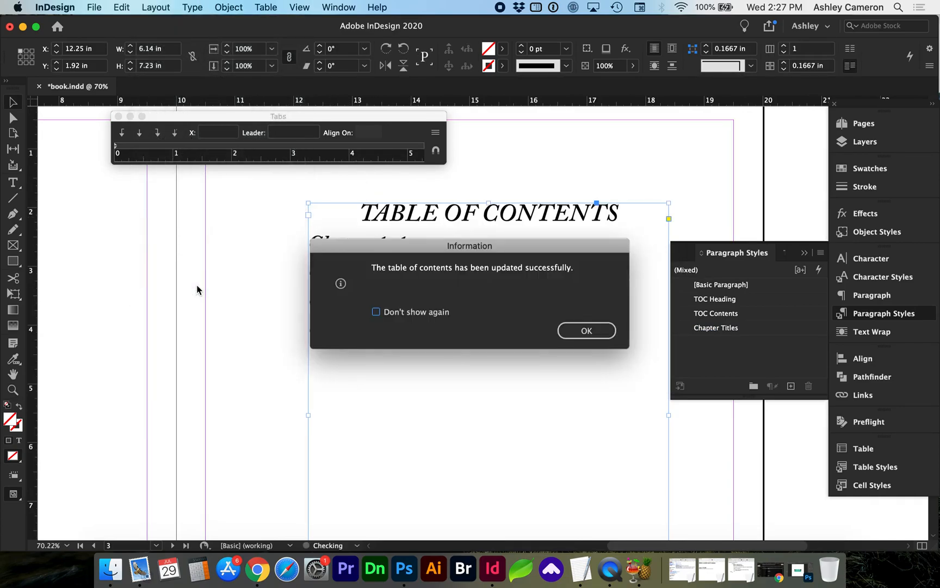
drag(469, 245, 219, 271)
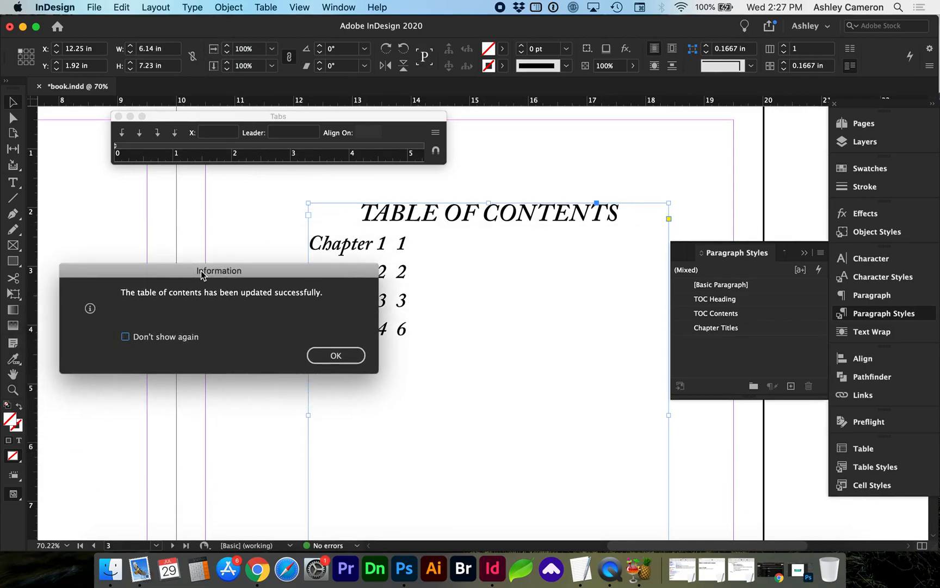
click(337, 354)
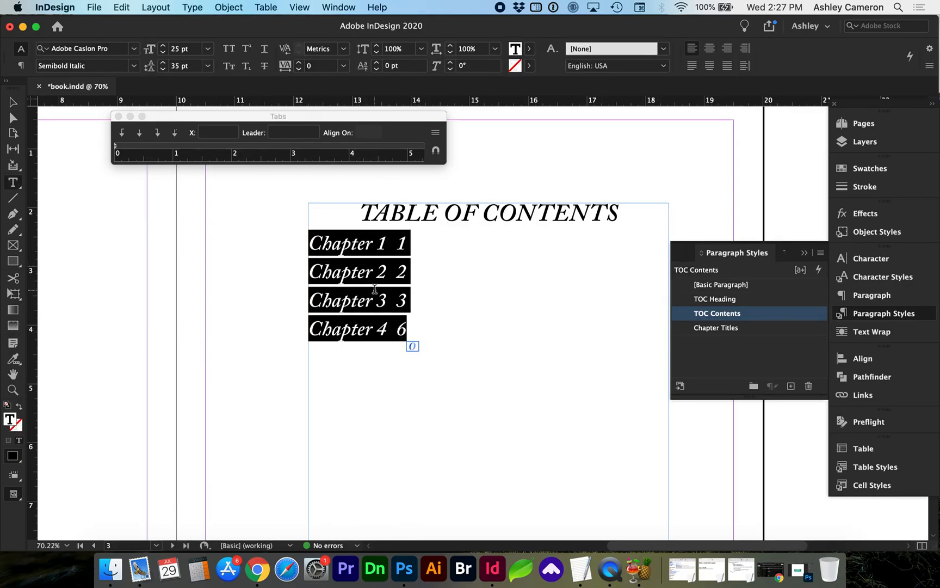
- Set a right-justified tab with a period leader so page numbers align right with dots
click(156, 133)
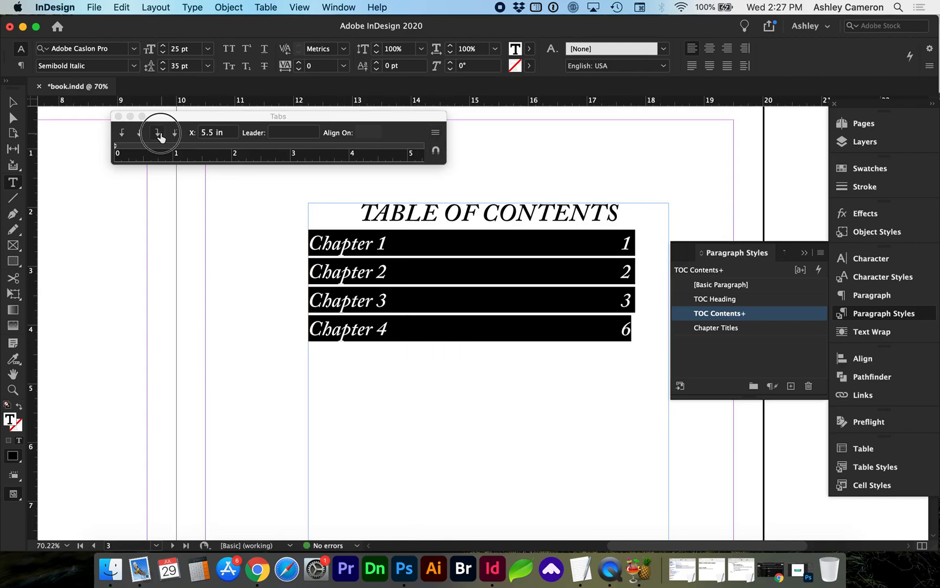
click(292, 132)
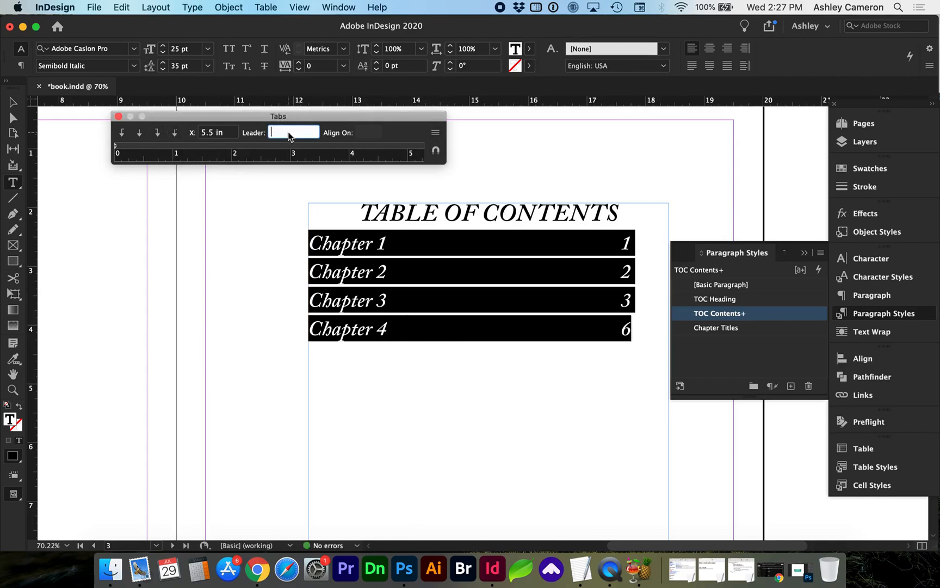
text(.)
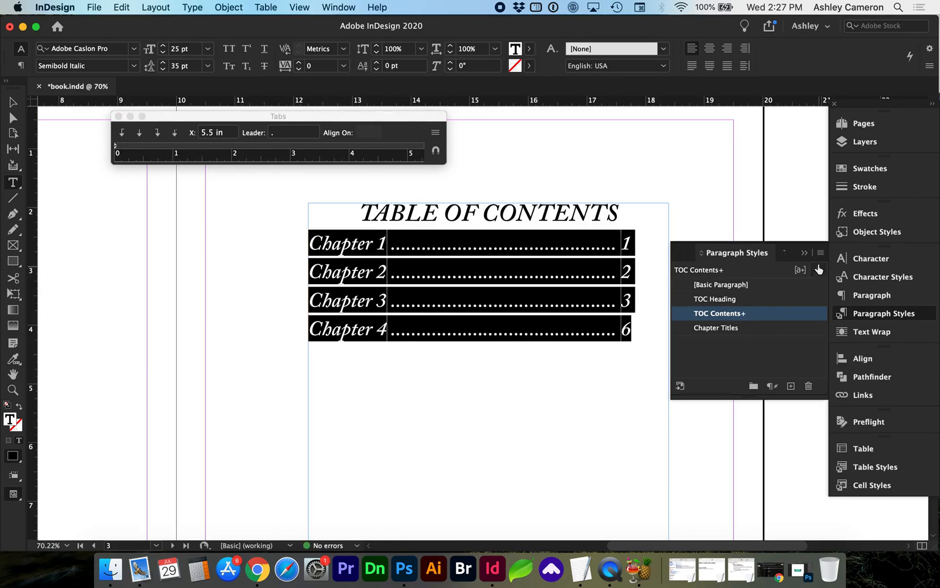
- Redefine the TOC Contents paragraph style from the current dotted-leader tab formatting
click(820, 252)
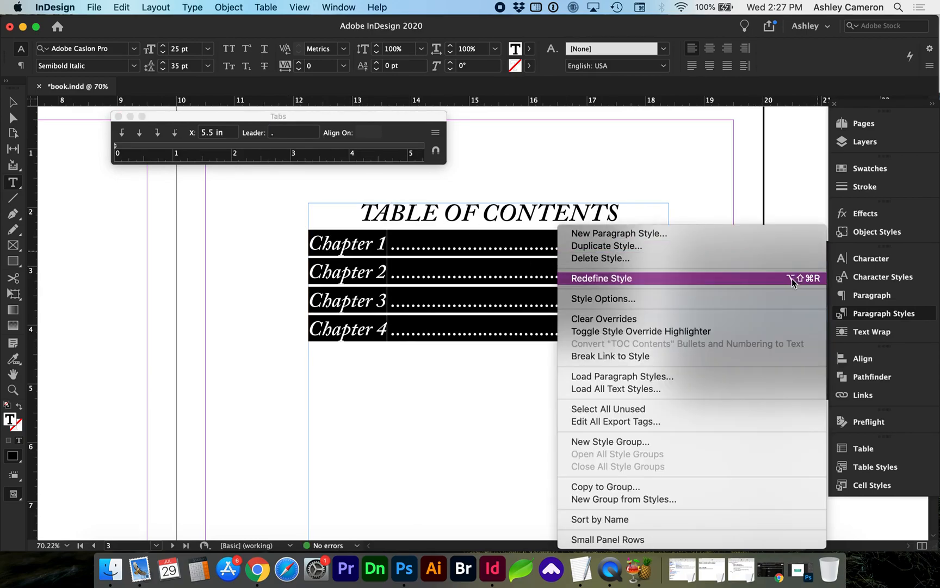
mouse_move(719, 280)
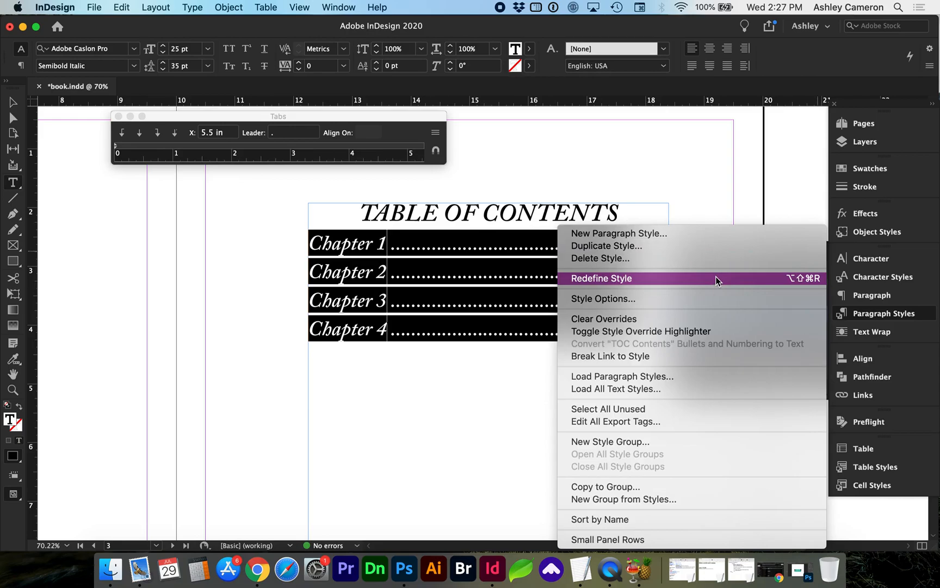
mouse_move(655, 282)
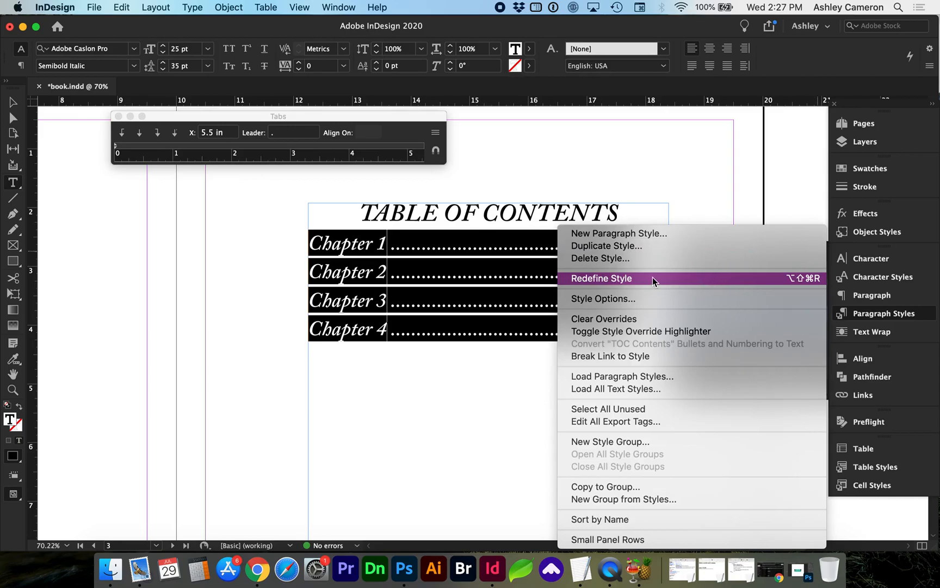
click(601, 278)
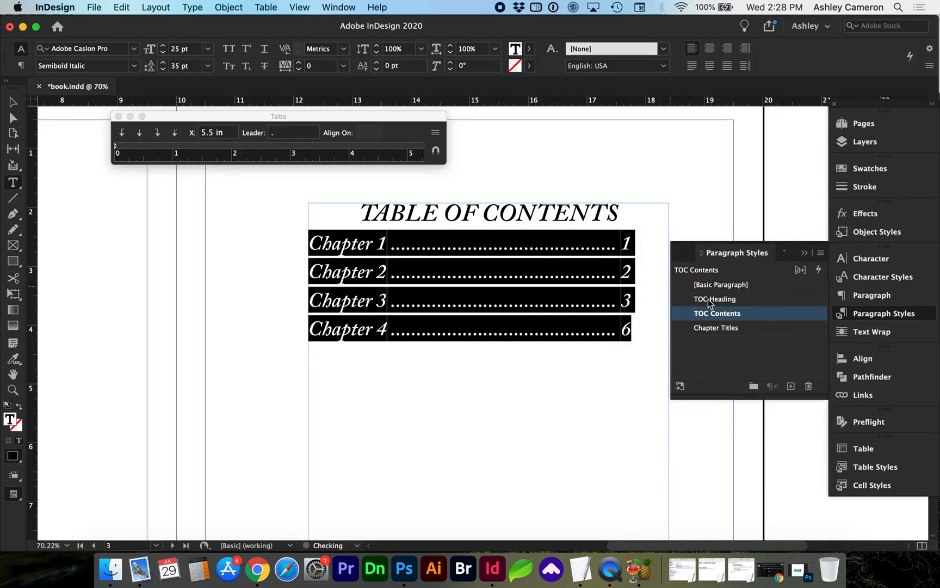
click(717, 313)
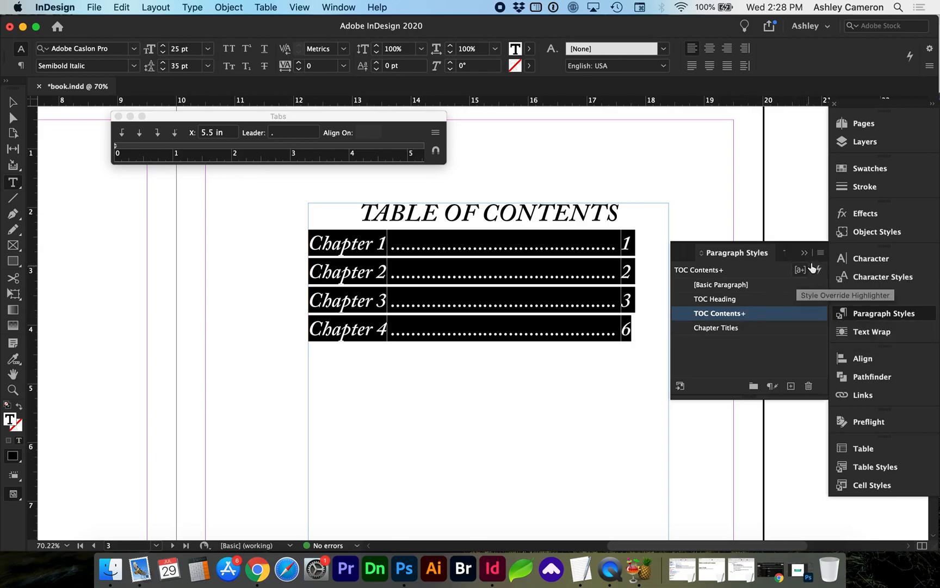
click(821, 252)
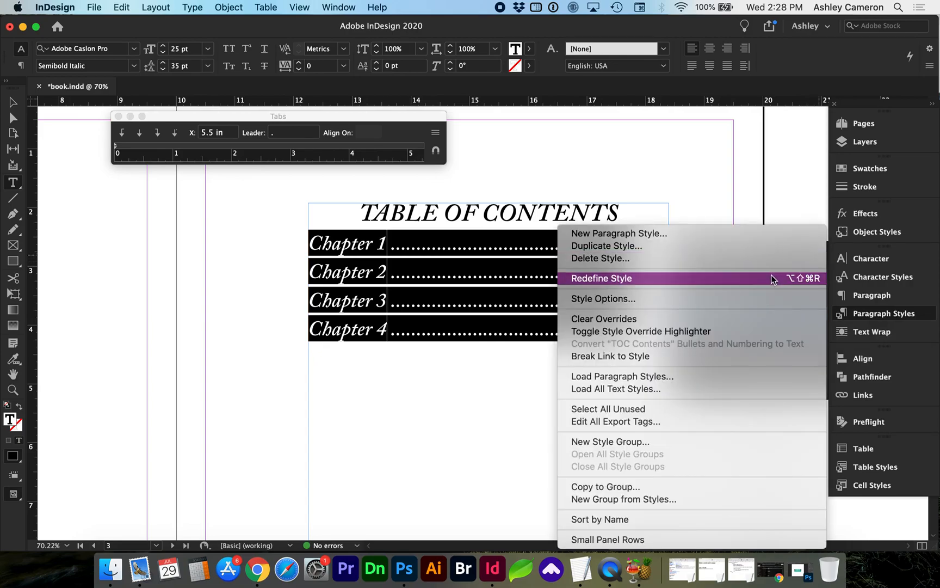
click(601, 278)
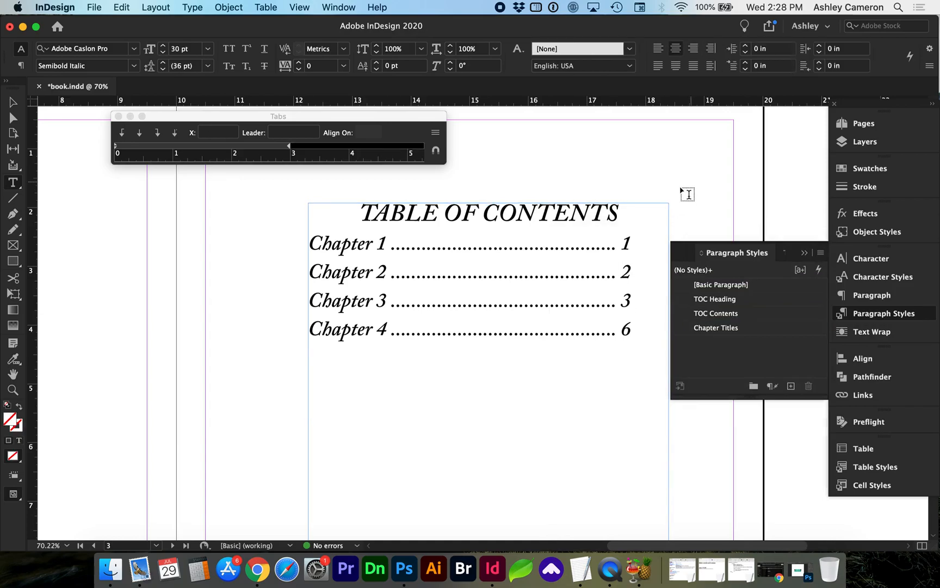
- In the Pages panel move the pages 4–5 spread earlier, then return to the contents page
click(863, 123)
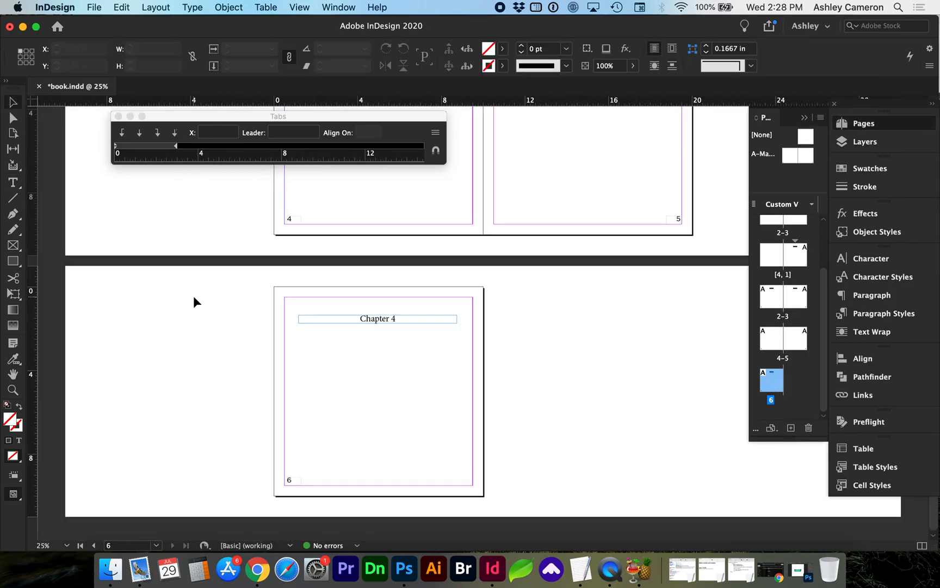
click(377, 319)
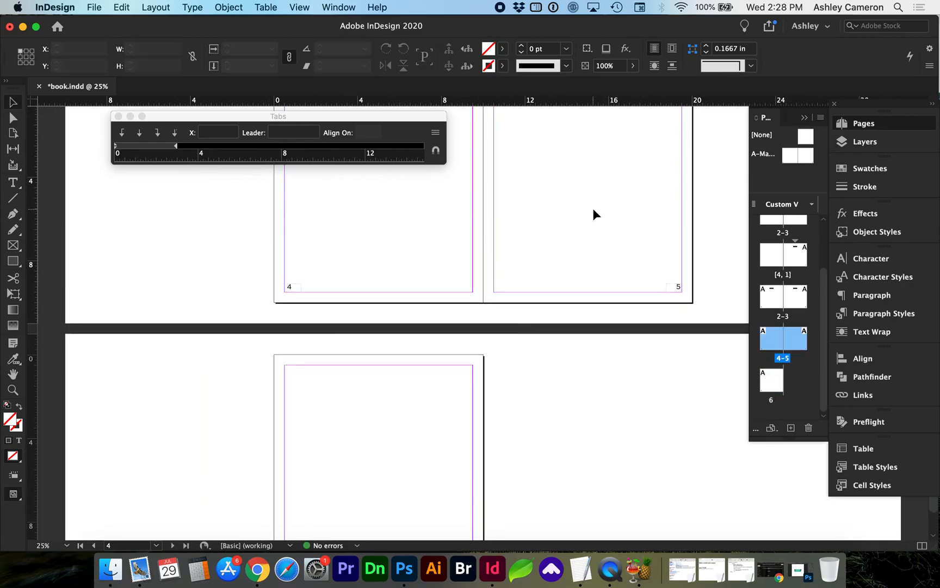
scroll(down, 3)
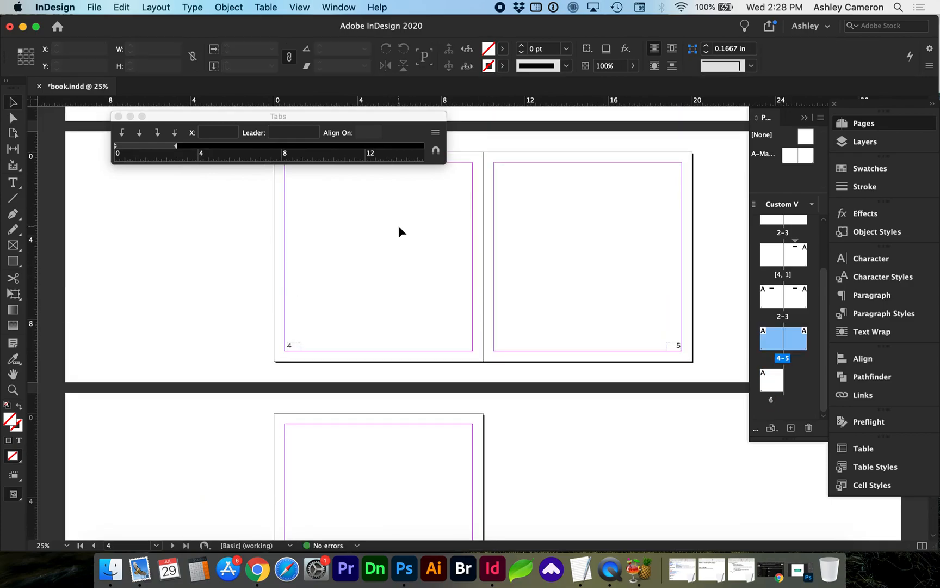
click(377, 184)
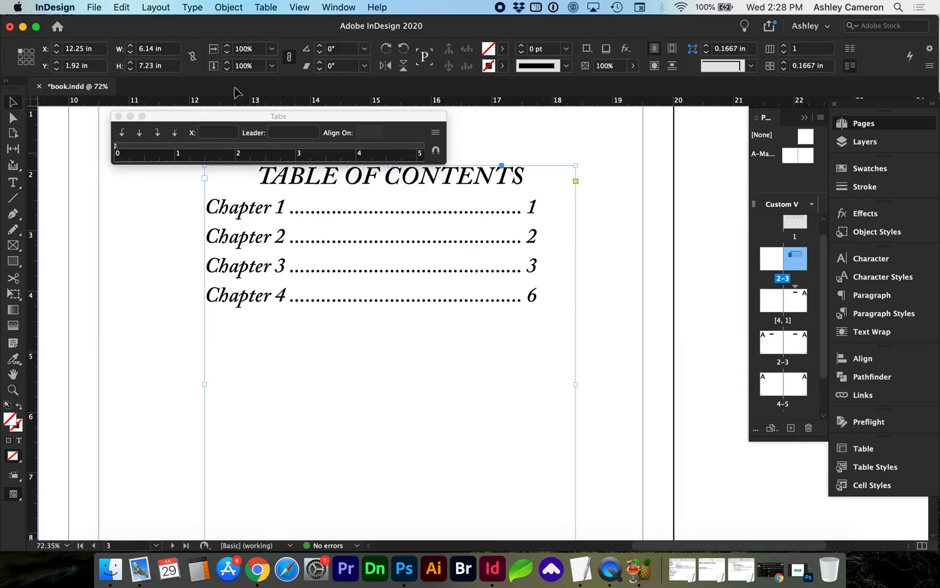
- Update the table of contents again so Chapter 4 lists page 4, keeping the dot leaders
click(156, 7)
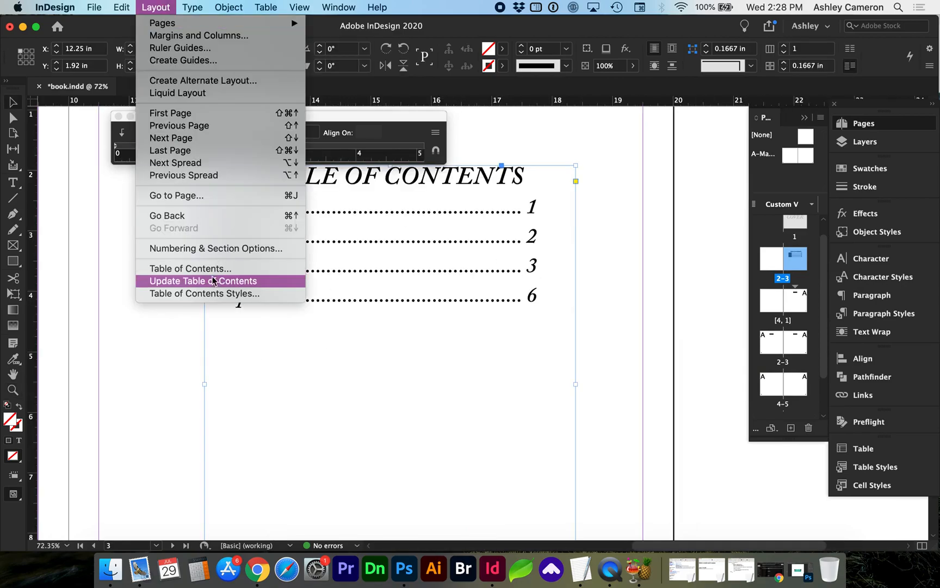
click(203, 281)
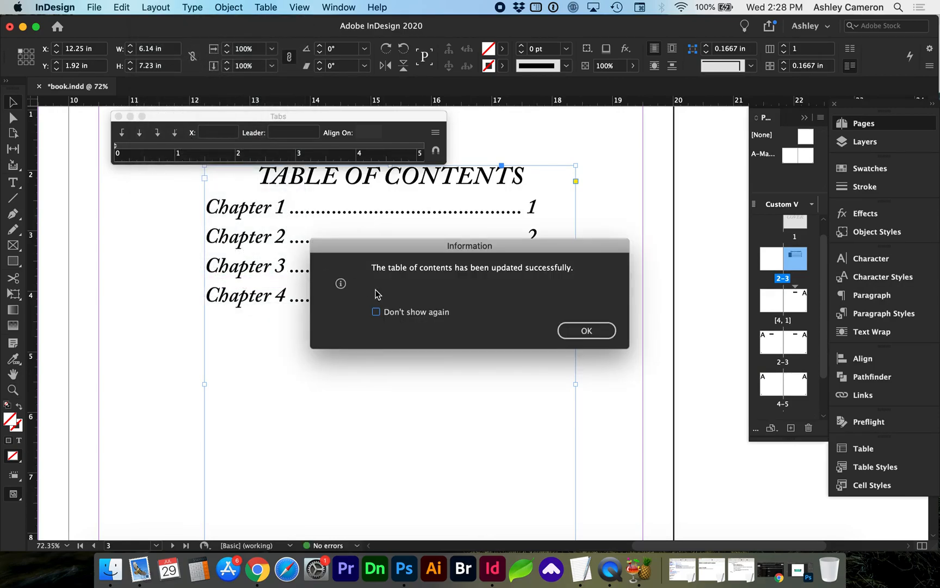
click(586, 331)
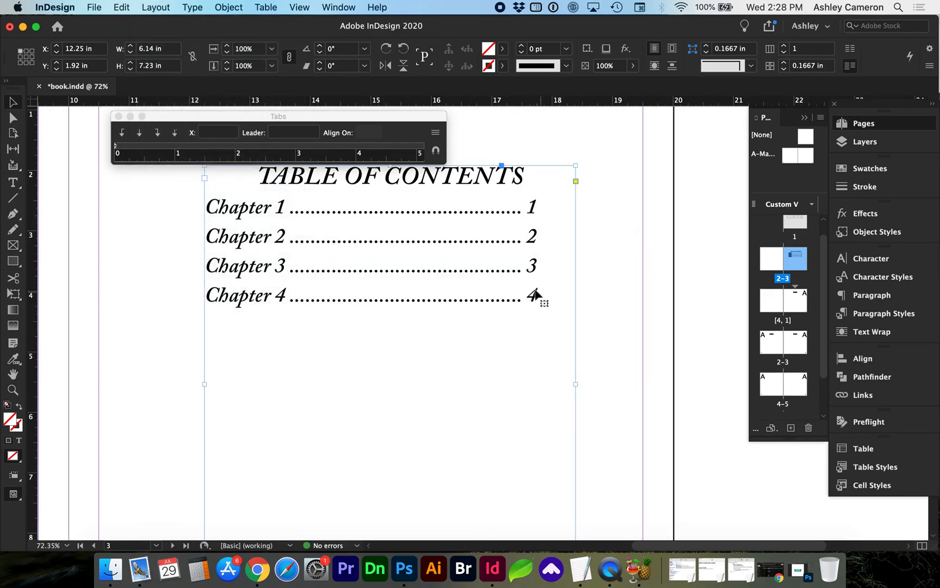